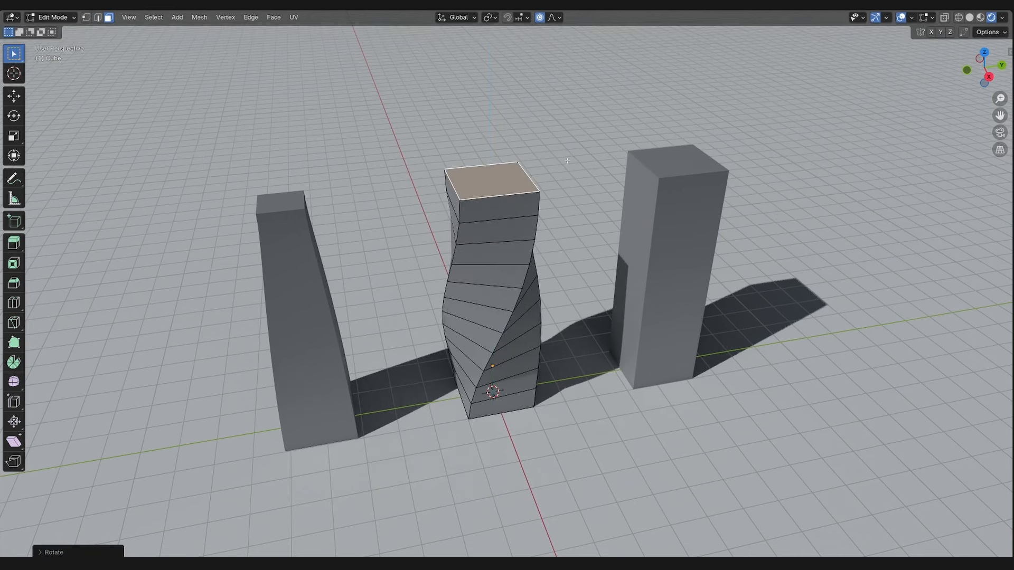
- Undo the twist on the middle tower and rework it in Edit Mode into a tapering spire
key(ctrl+z)
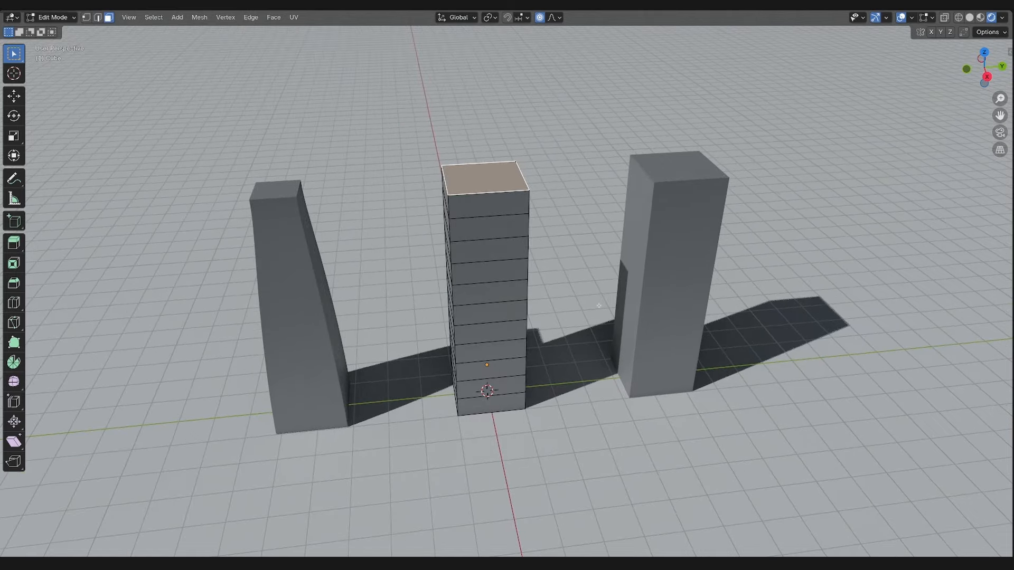
key(Tab)
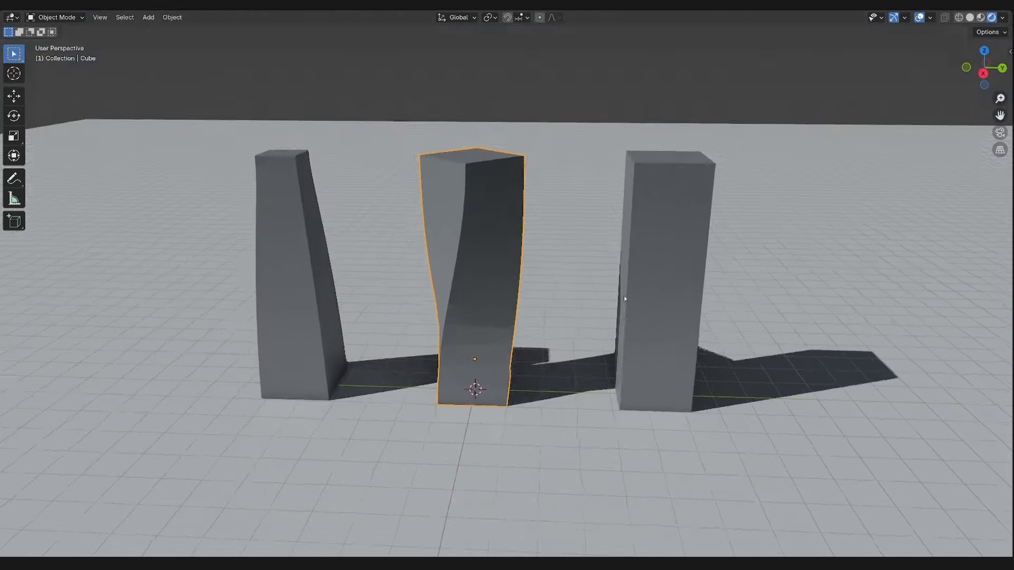
key(Tab)
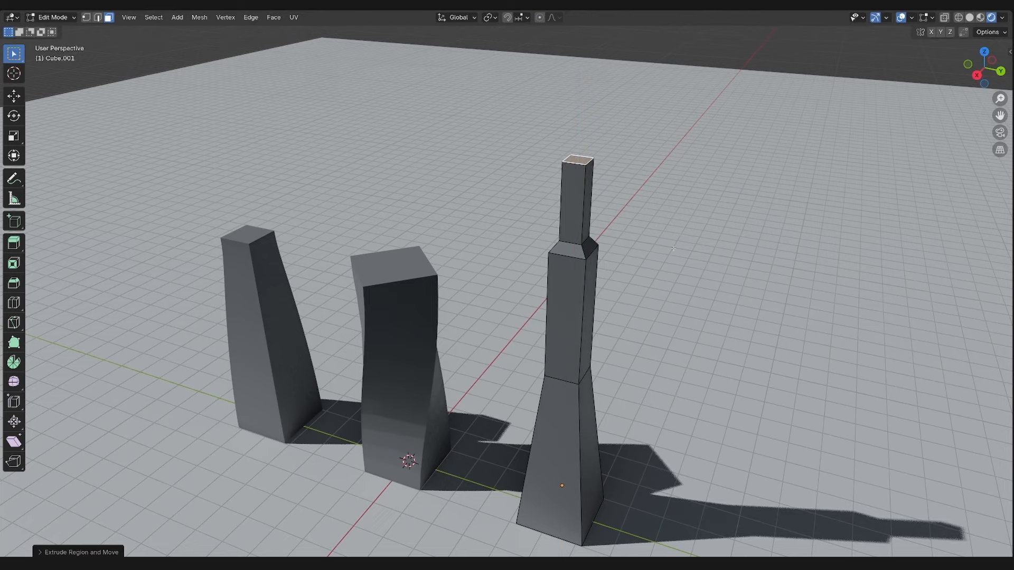
key(Tab)
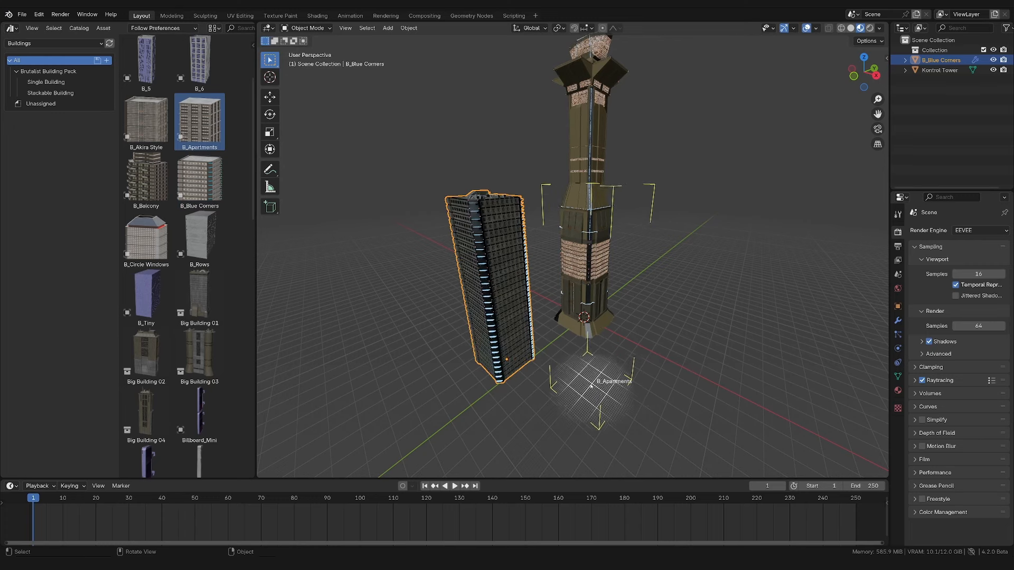
- Drop the Apartments building from the asset library into the city scene
click(144, 120)
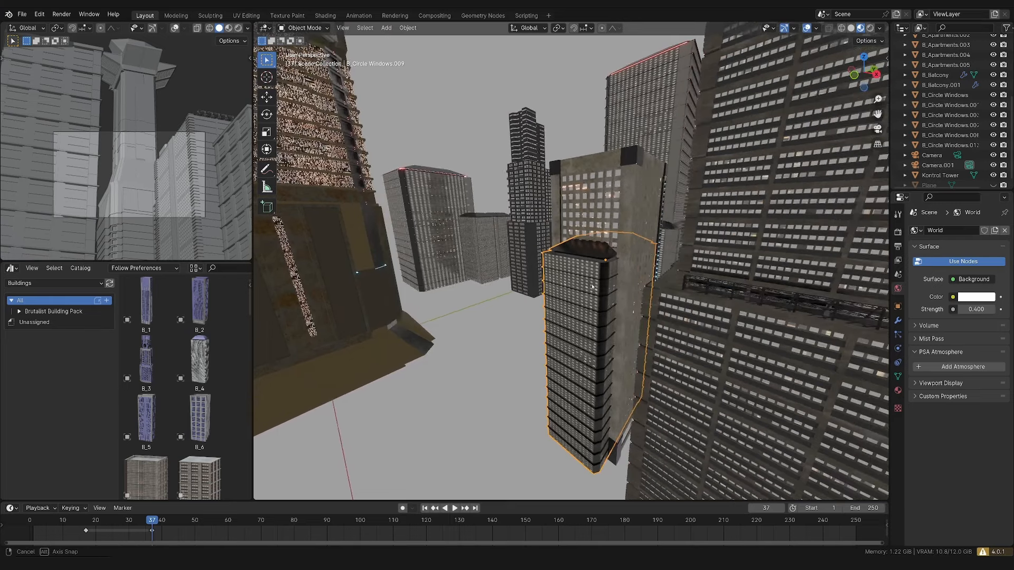
- Cancel a stray building move and place an Akira Style building among the others
right_click(591, 286)
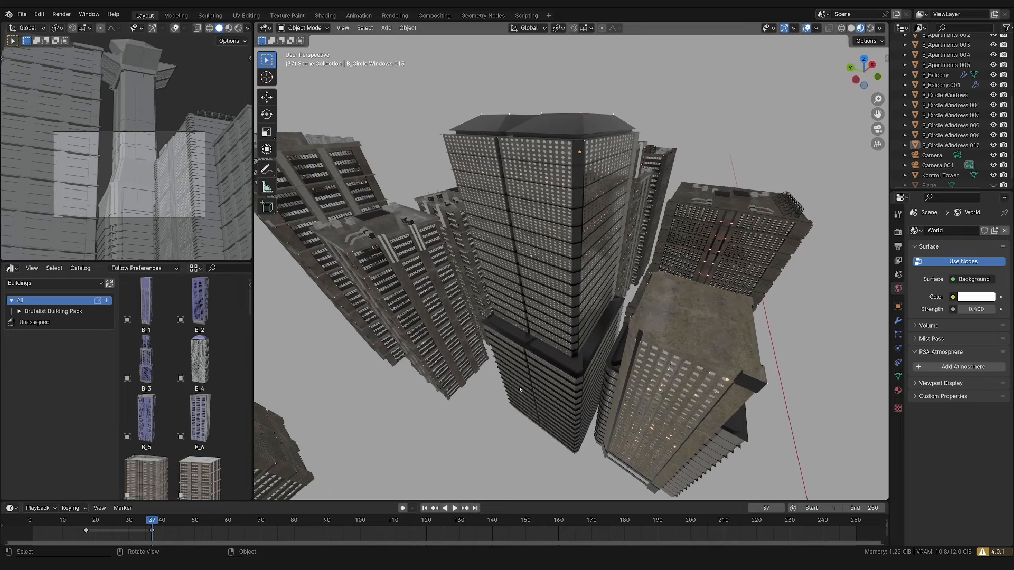
mouse_move(508, 238)
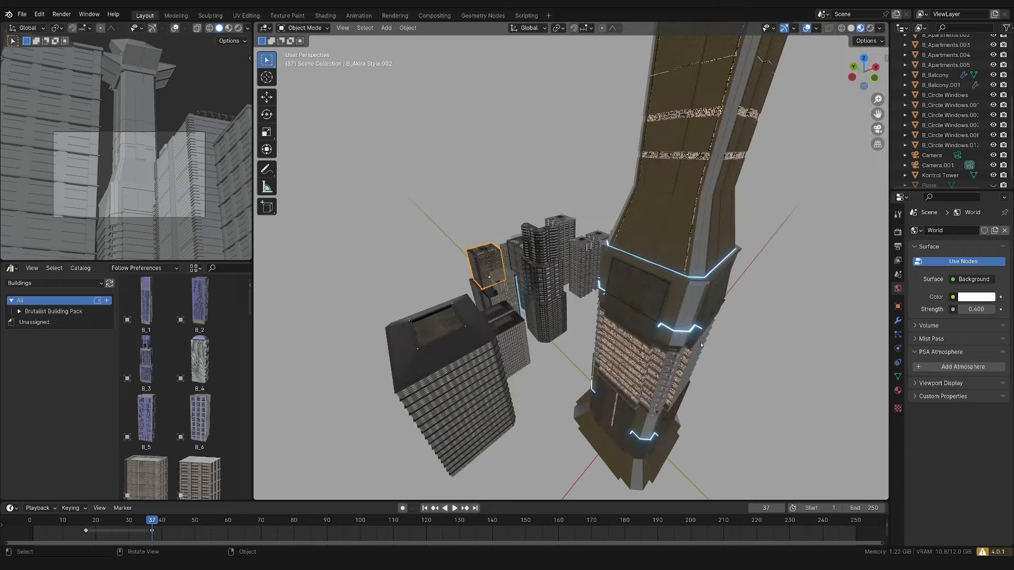
click(933, 154)
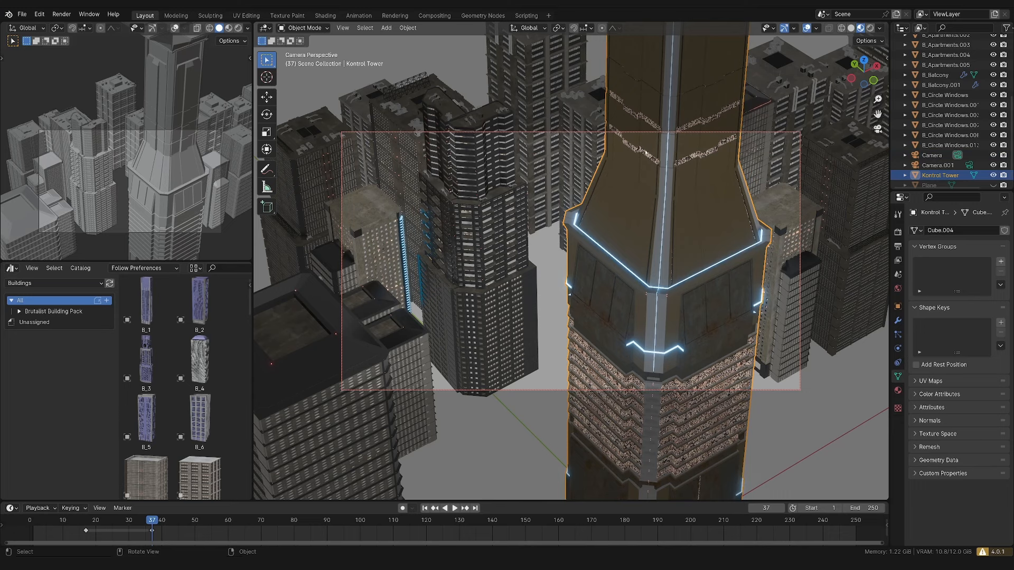
- Enable viewport annotation and make Camera.001 the active 122 mm view of the tower
click(266, 169)
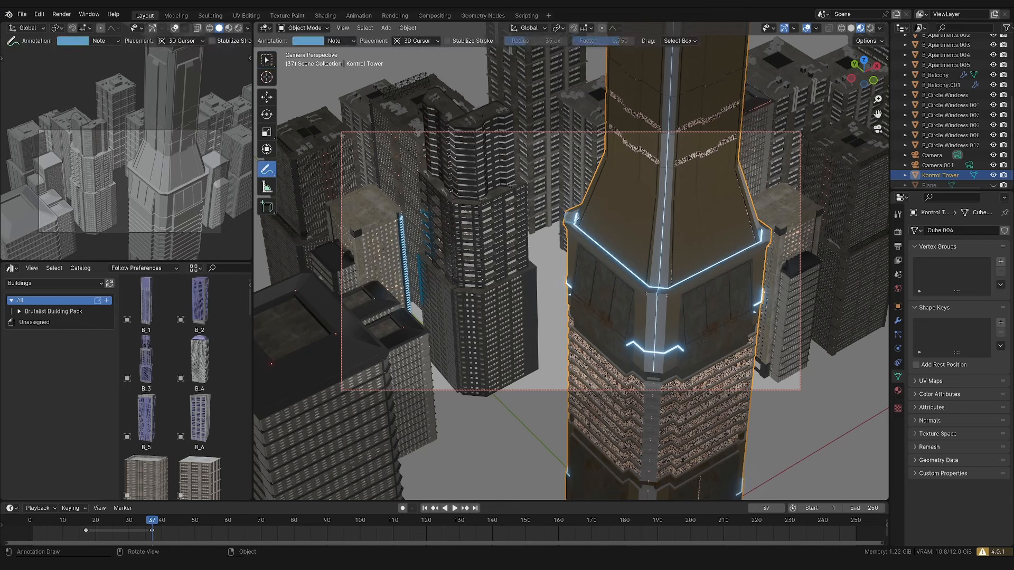
mouse_move(568, 218)
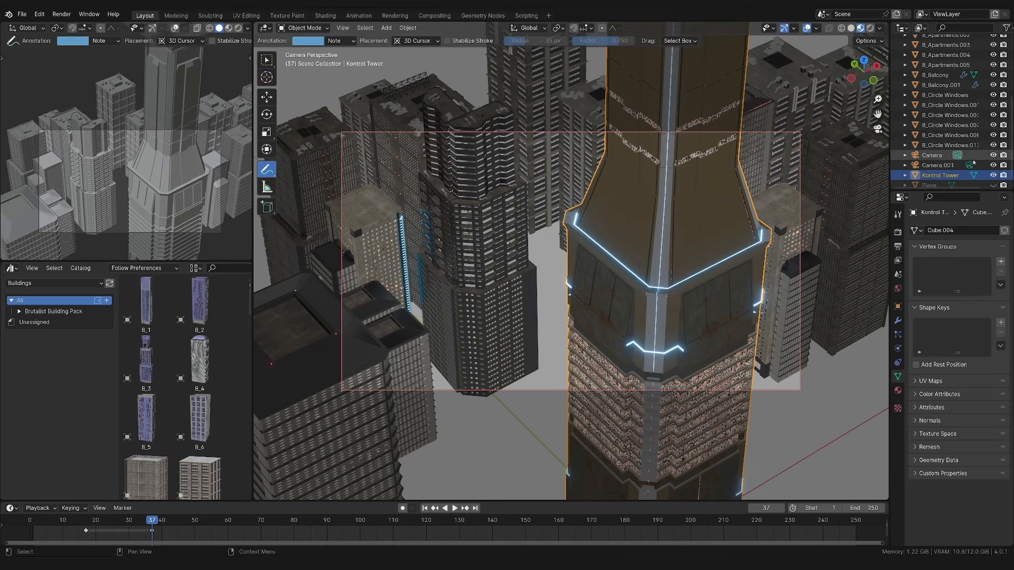
click(941, 165)
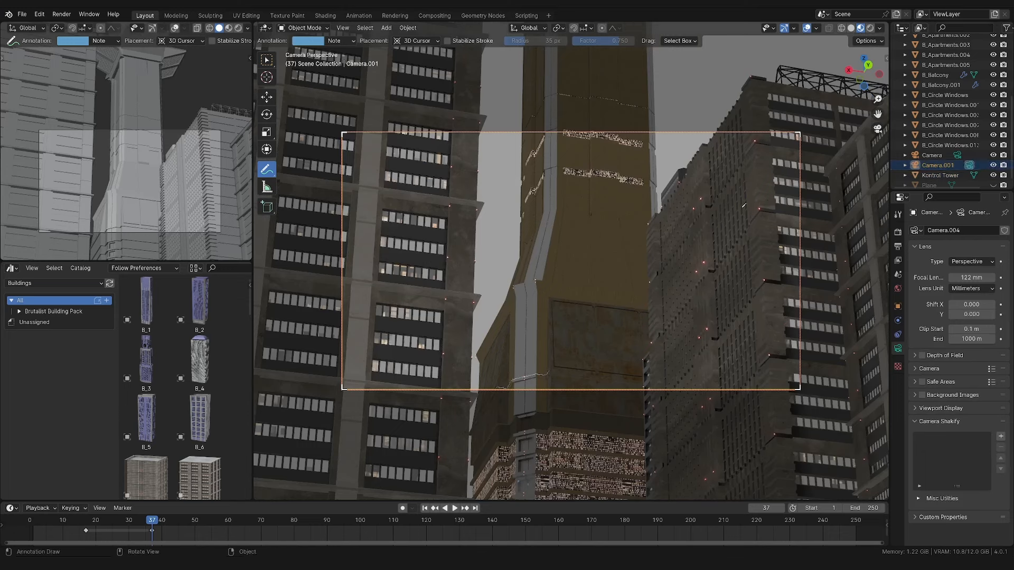
mouse_move(580, 231)
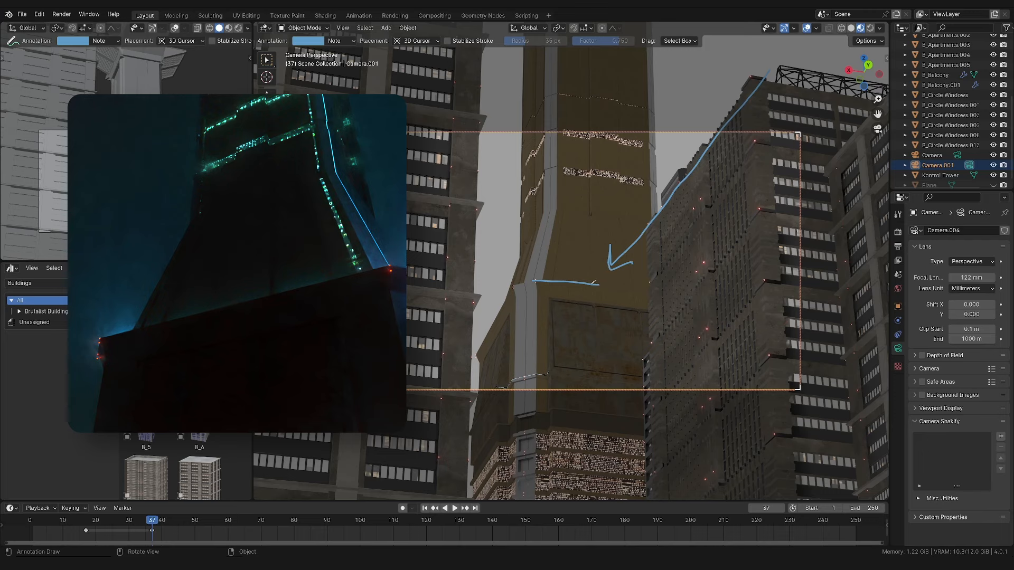
mouse_move(424, 188)
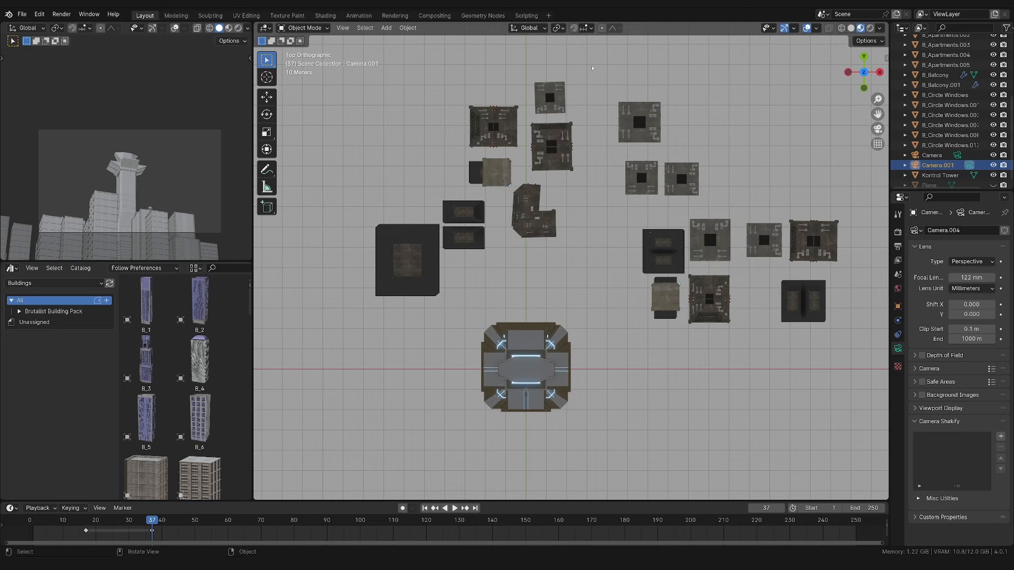
mouse_move(527, 299)
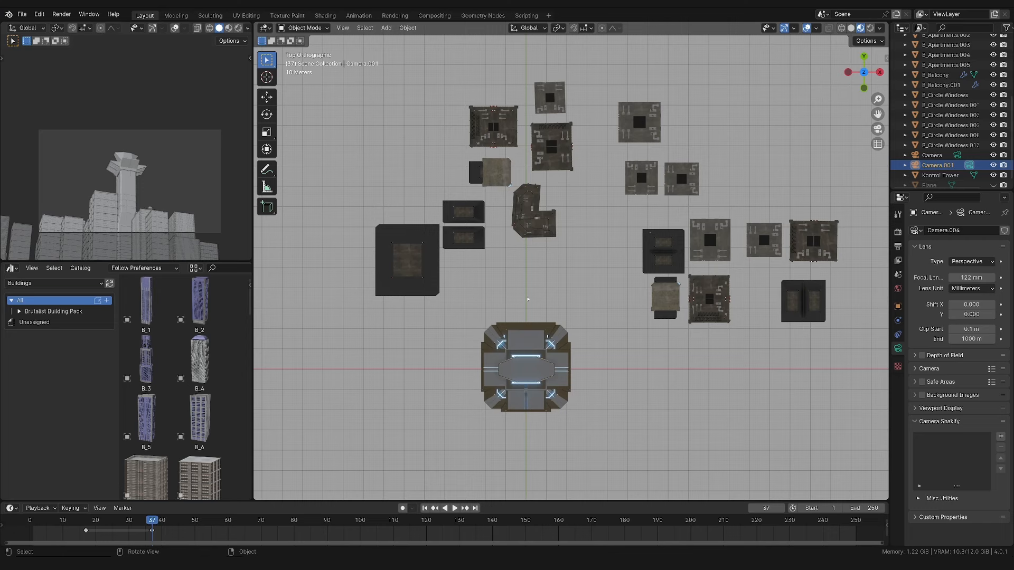
mouse_move(266, 188)
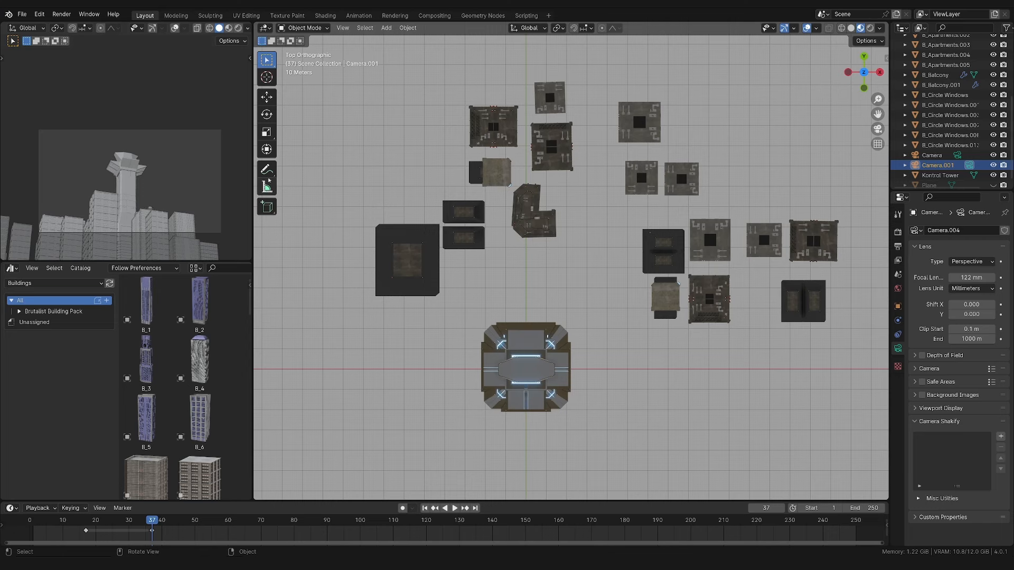
- Pick the Annotate tool for marking over the split camera and city views
click(266, 169)
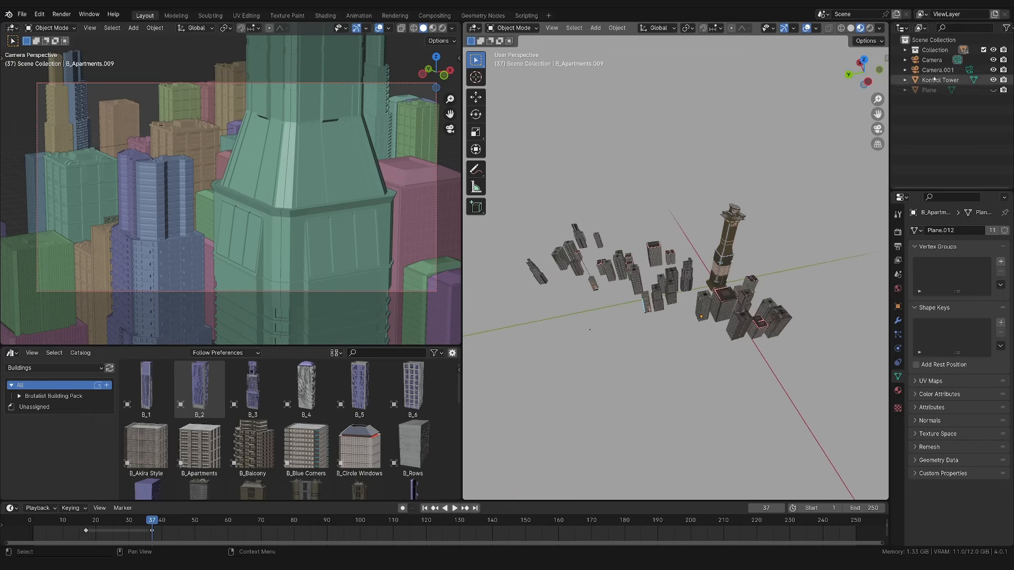
- Look through Camera.001, then switch to the original Camera framing the Kontrol Tower close up
click(937, 70)
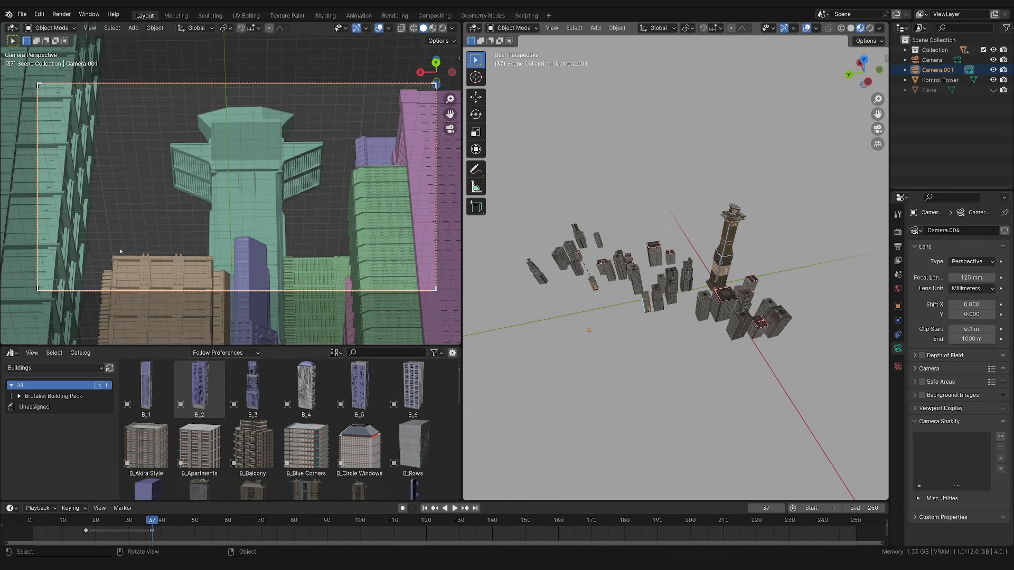
mouse_move(151, 299)
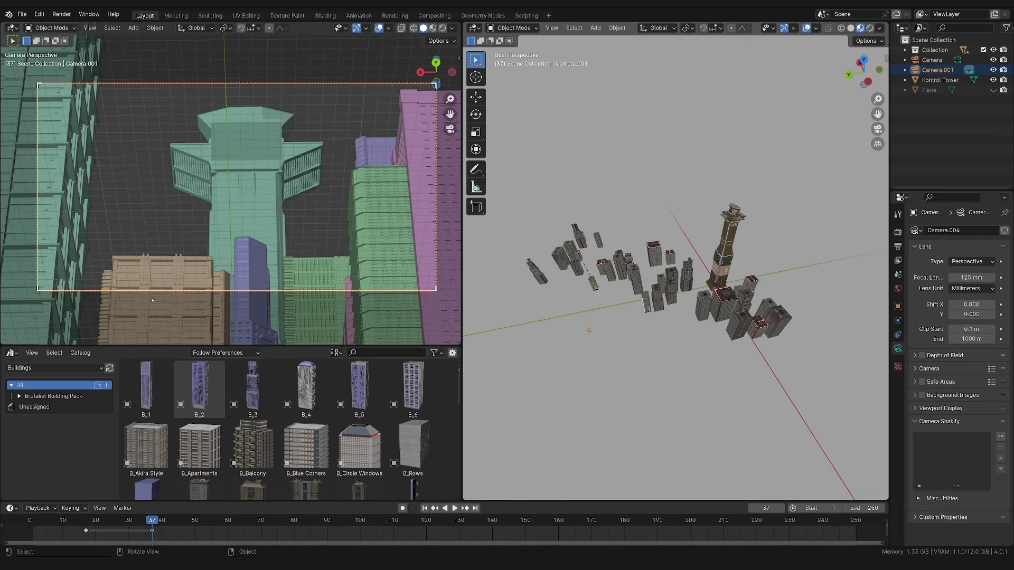
mouse_move(260, 182)
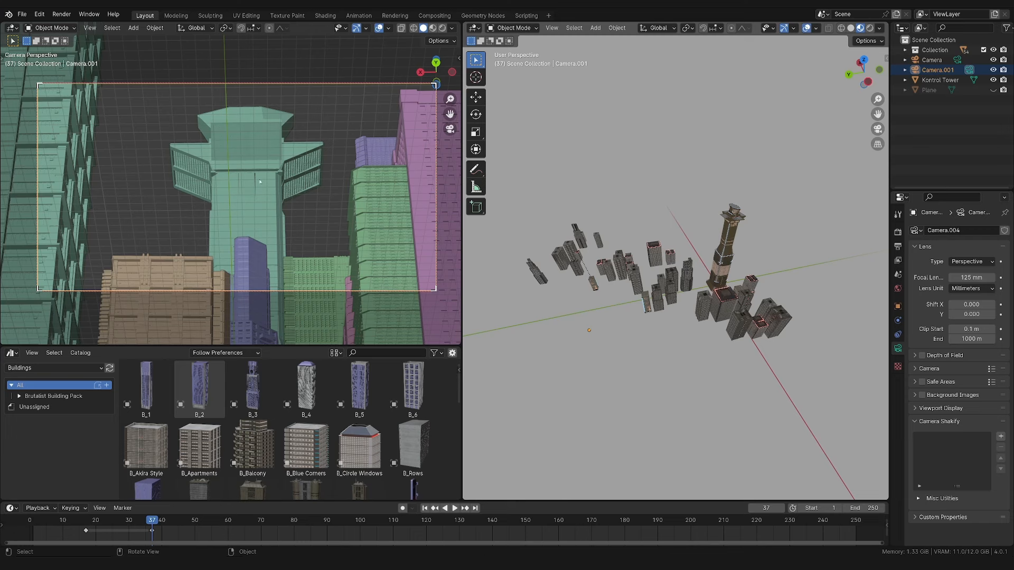
mouse_move(304, 263)
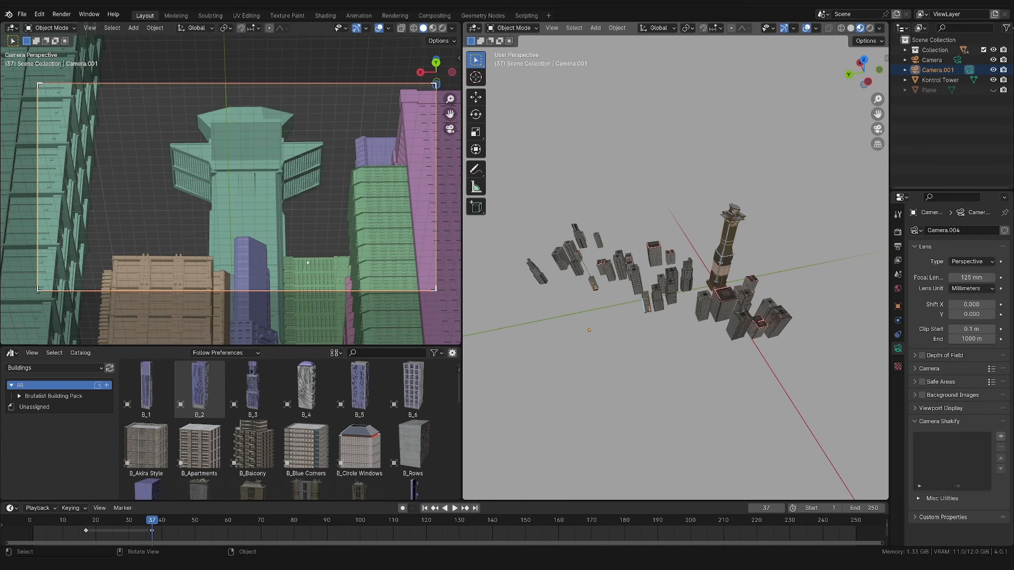
mouse_move(269, 209)
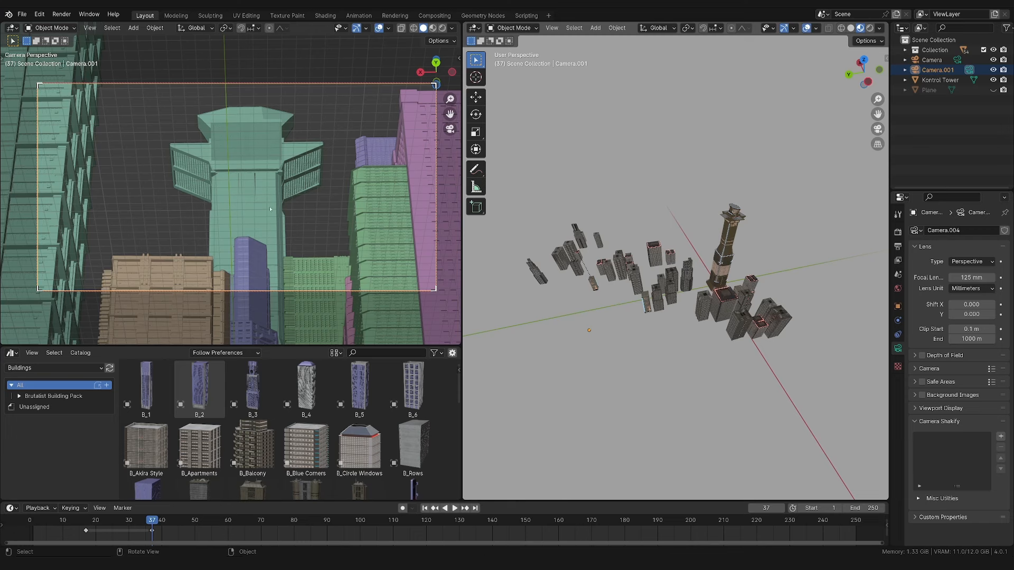
mouse_move(28, 117)
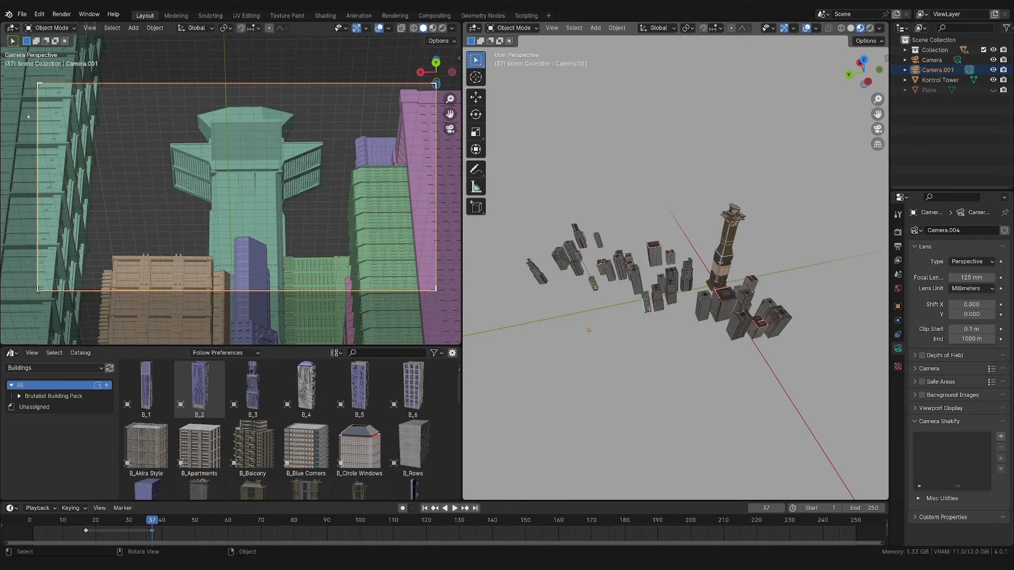
mouse_move(369, 255)
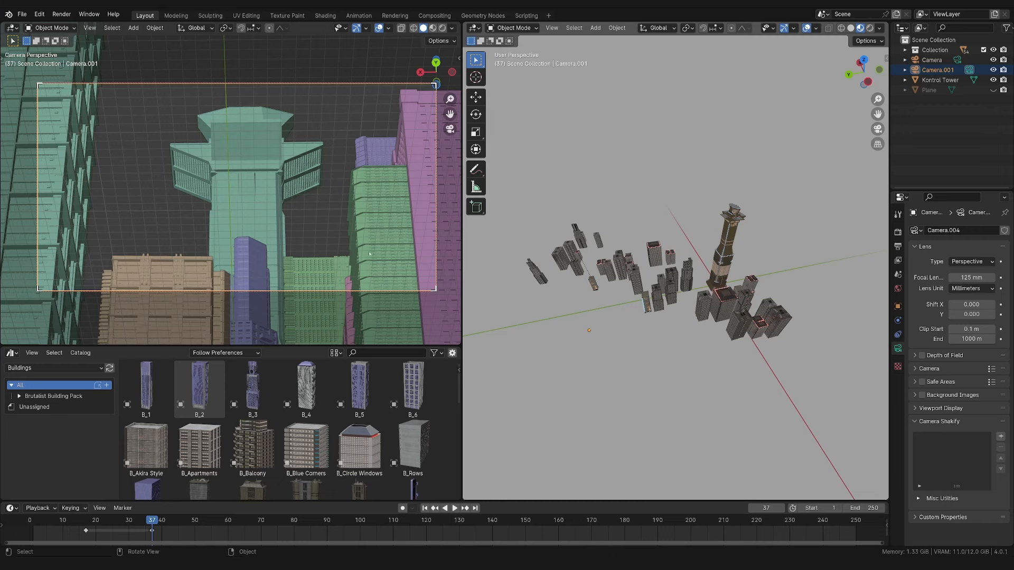
mouse_move(131, 198)
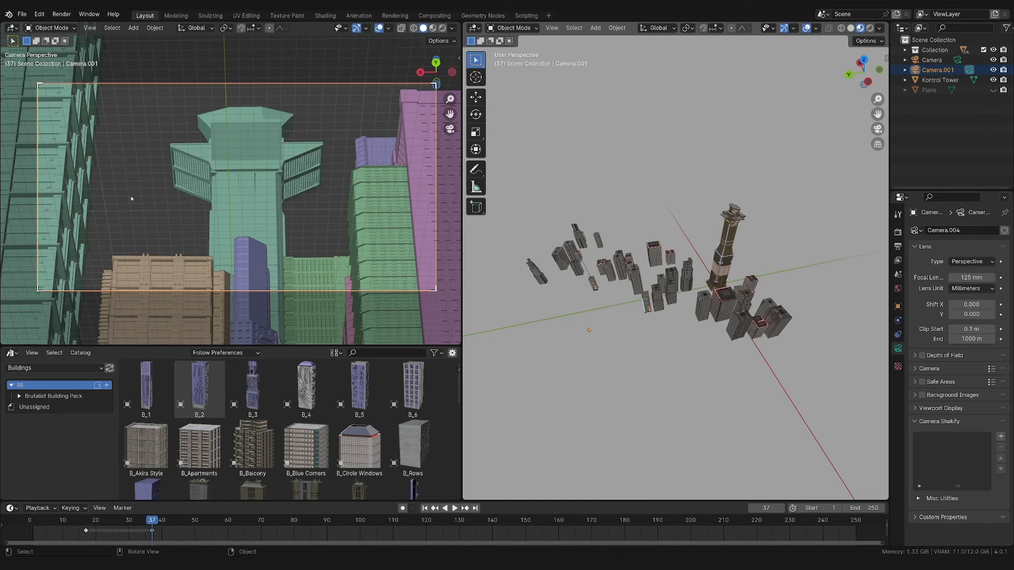
click(933, 59)
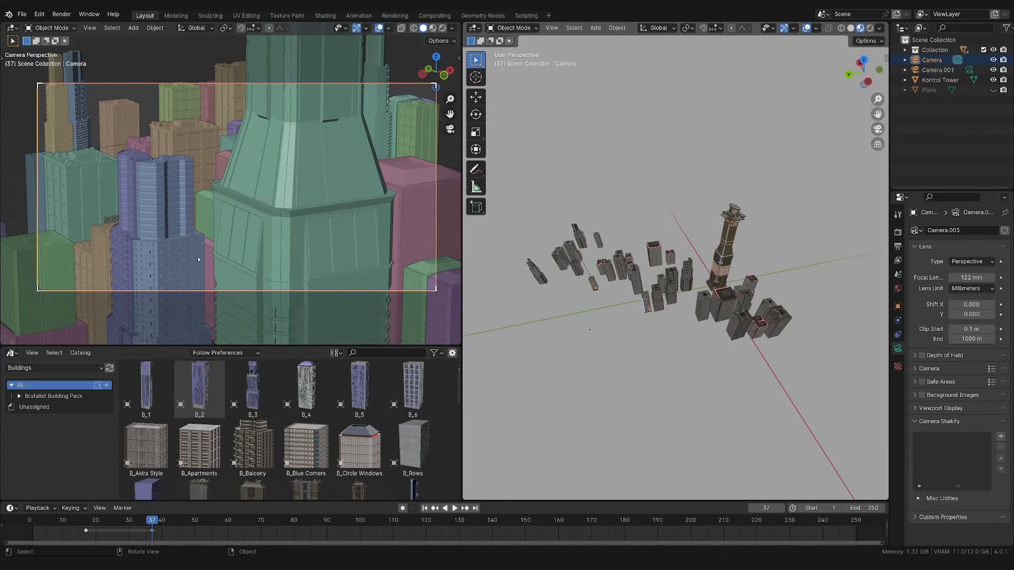
mouse_move(361, 251)
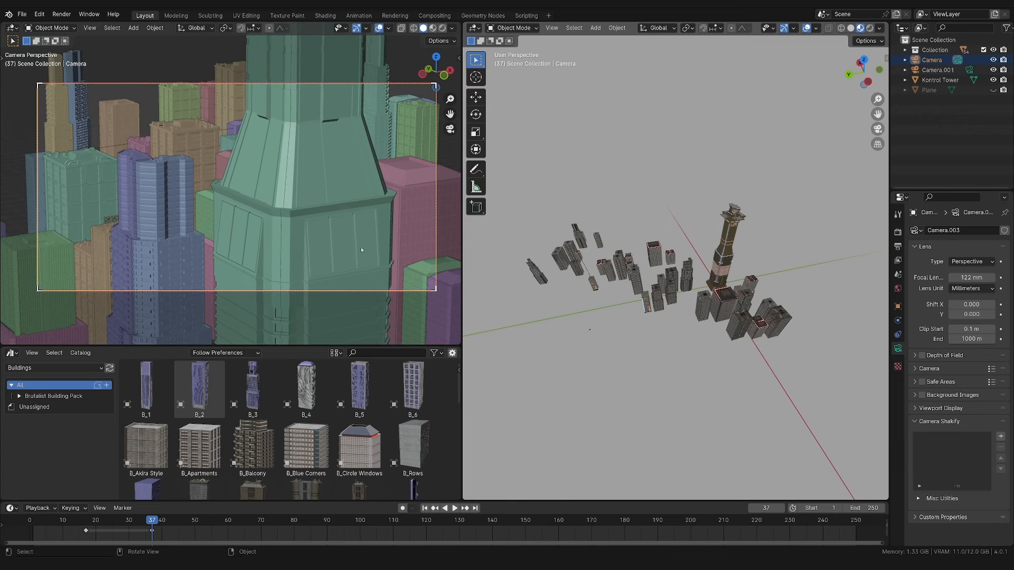
mouse_move(255, 226)
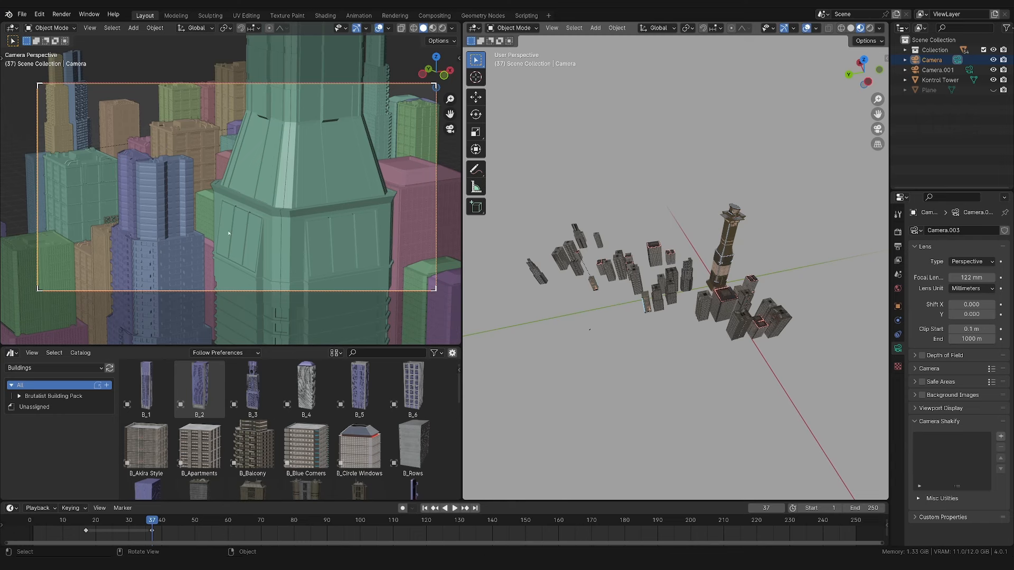
mouse_move(385, 219)
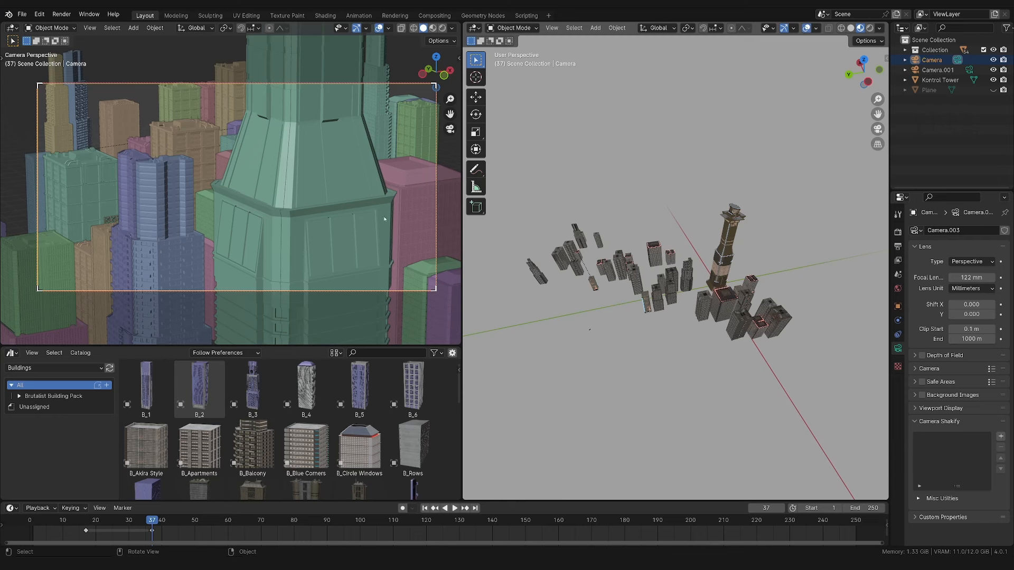
mouse_move(380, 198)
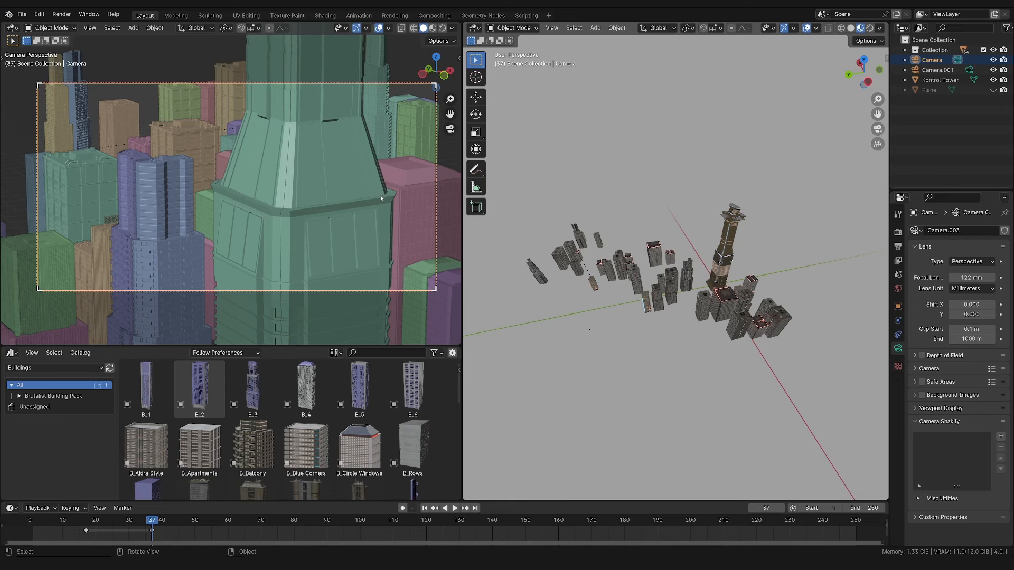
mouse_move(255, 201)
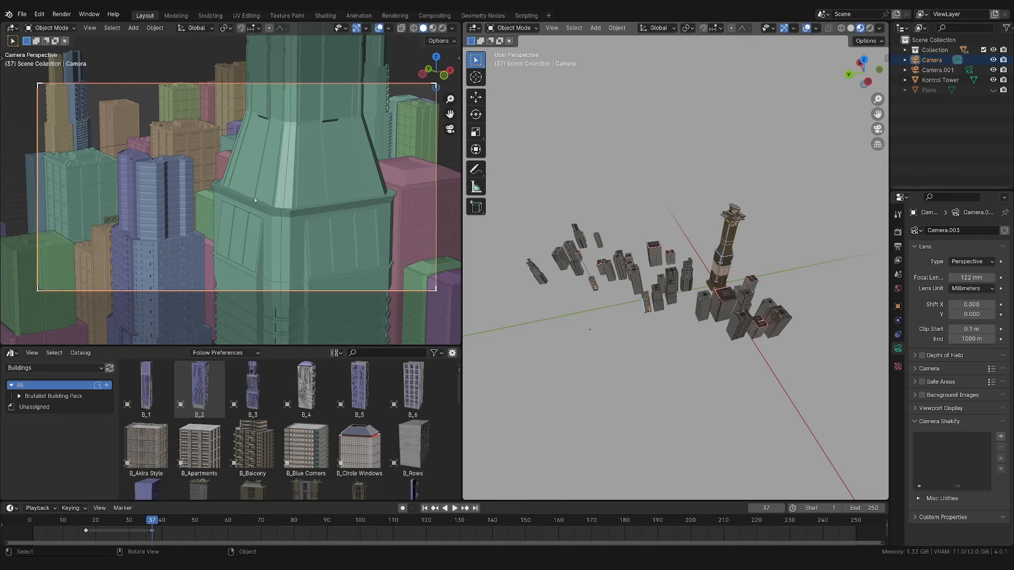
mouse_move(226, 192)
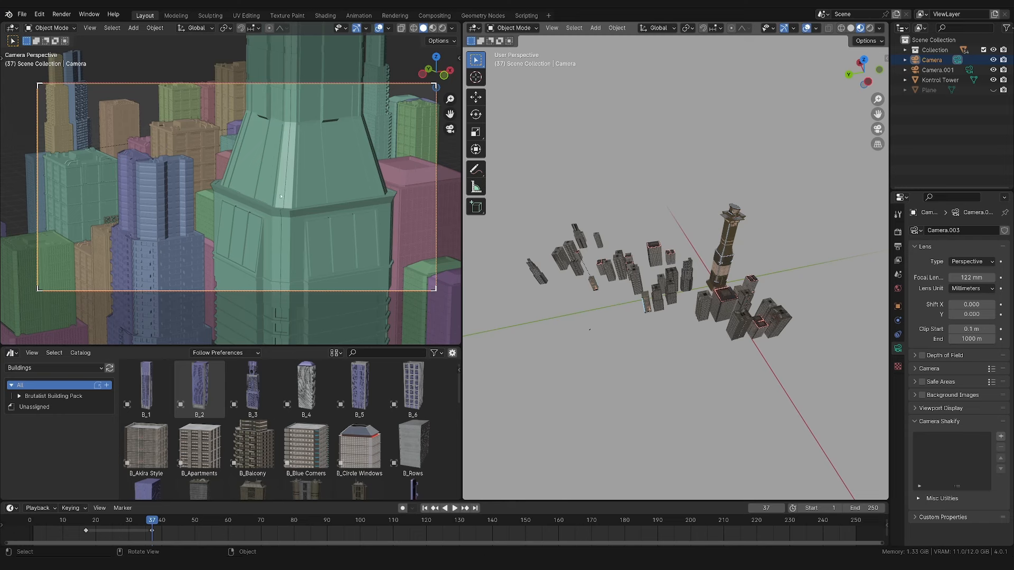
mouse_move(265, 226)
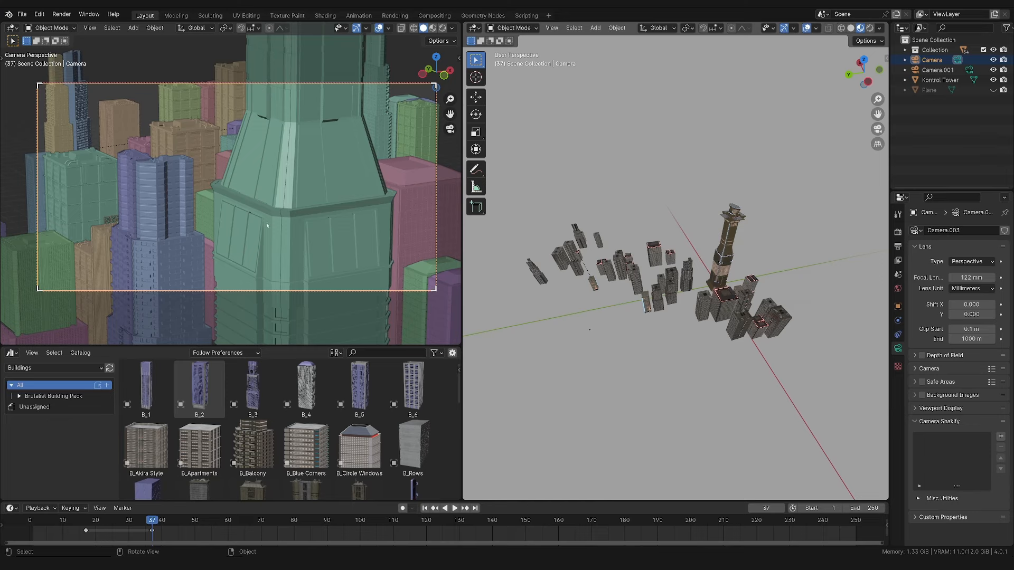
mouse_move(342, 260)
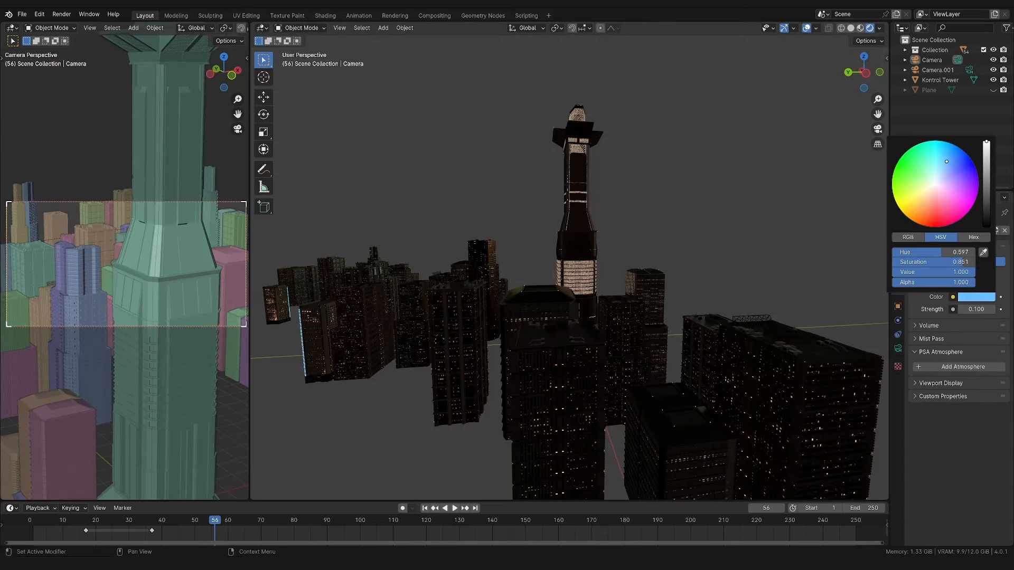
- Pick a dim blue world background colour and add an area light beside the tower
click(878, 28)
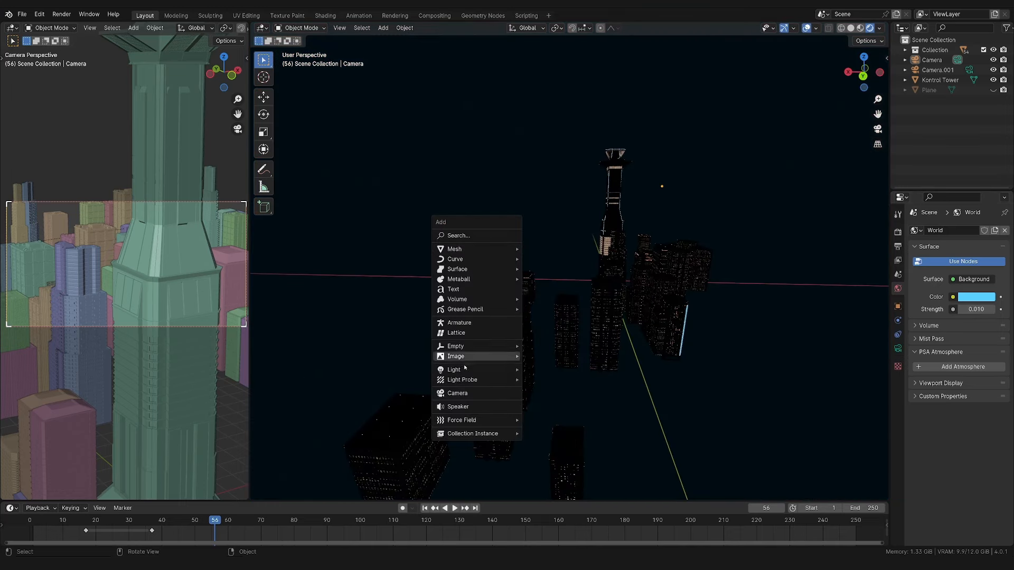
click(454, 370)
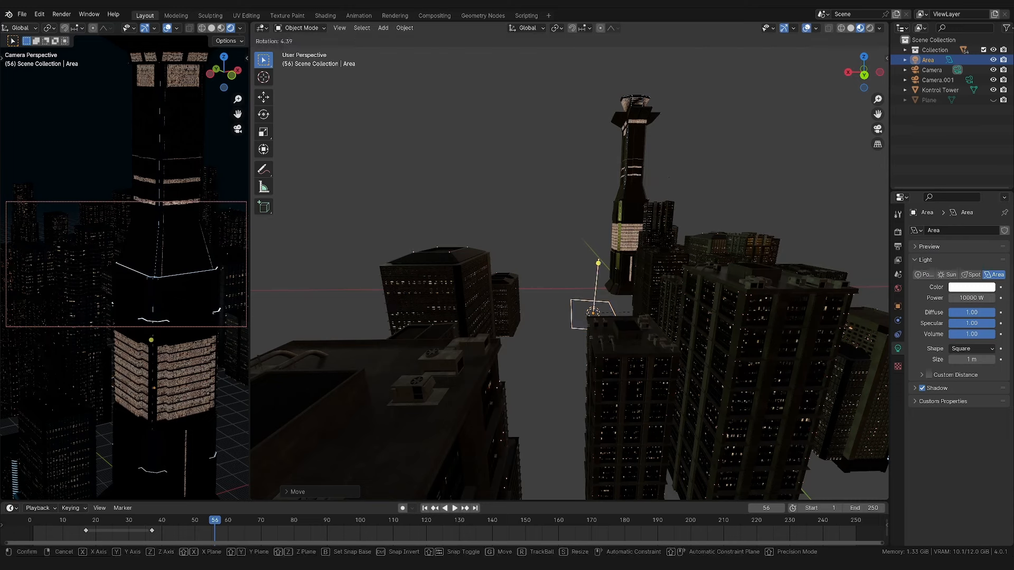
- Rotate and place the blue area light, duplicate it among the buildings and colour the copy orange
key(r)
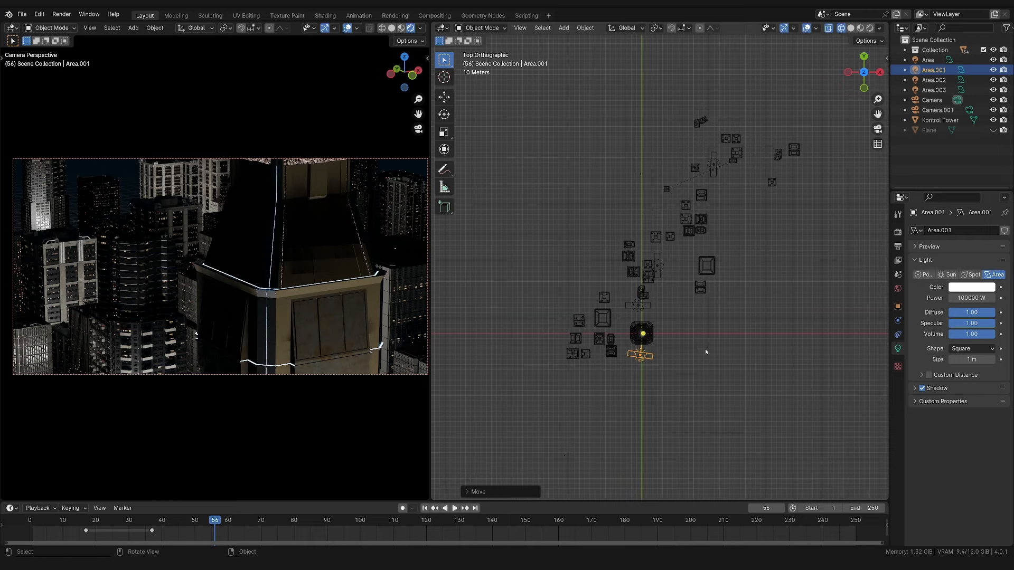
key(r)
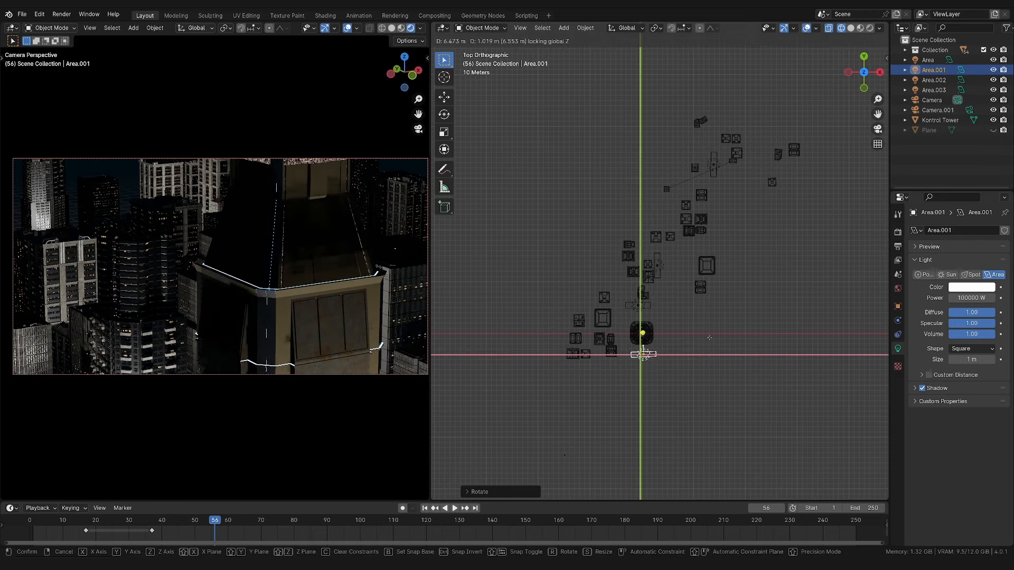
key(g)
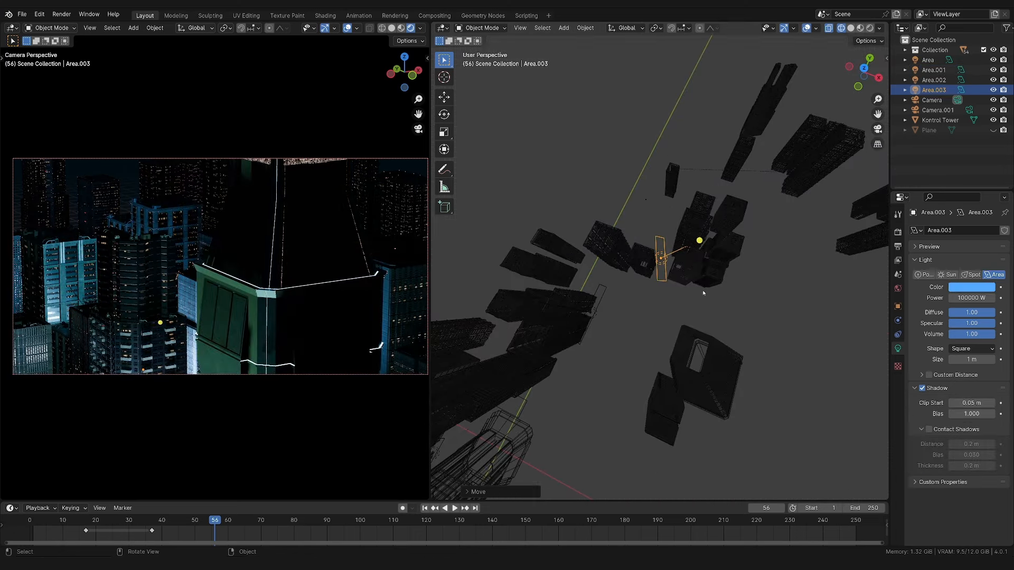
key(shift+d)
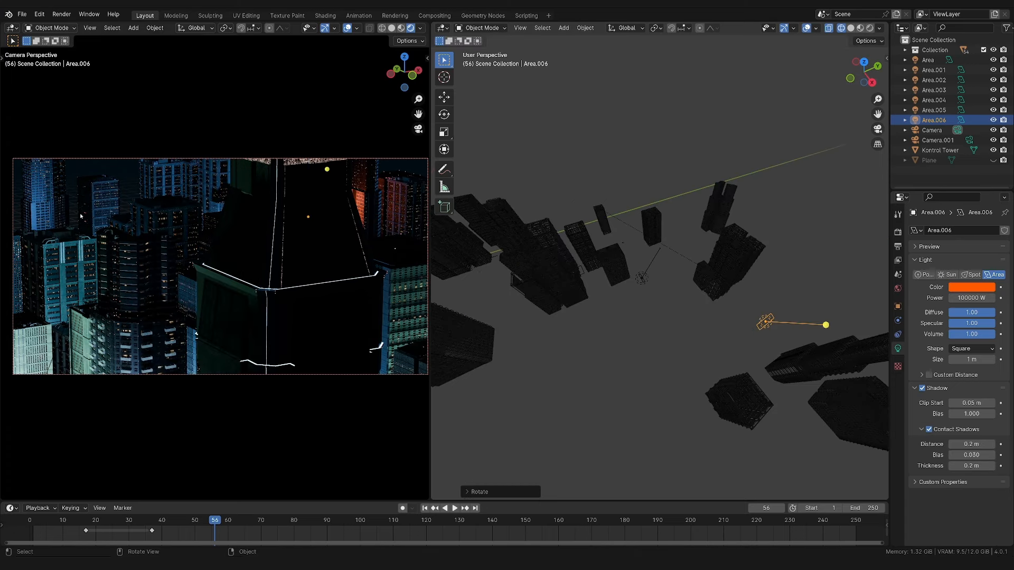
click(442, 223)
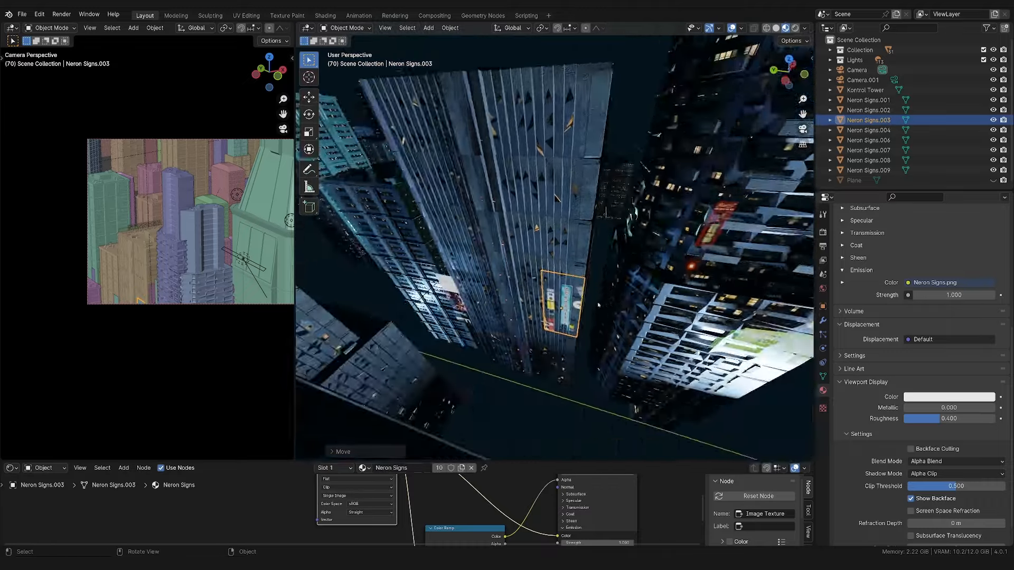
- Select the neon sign planes including the large billboard and reposition it
click(868, 160)
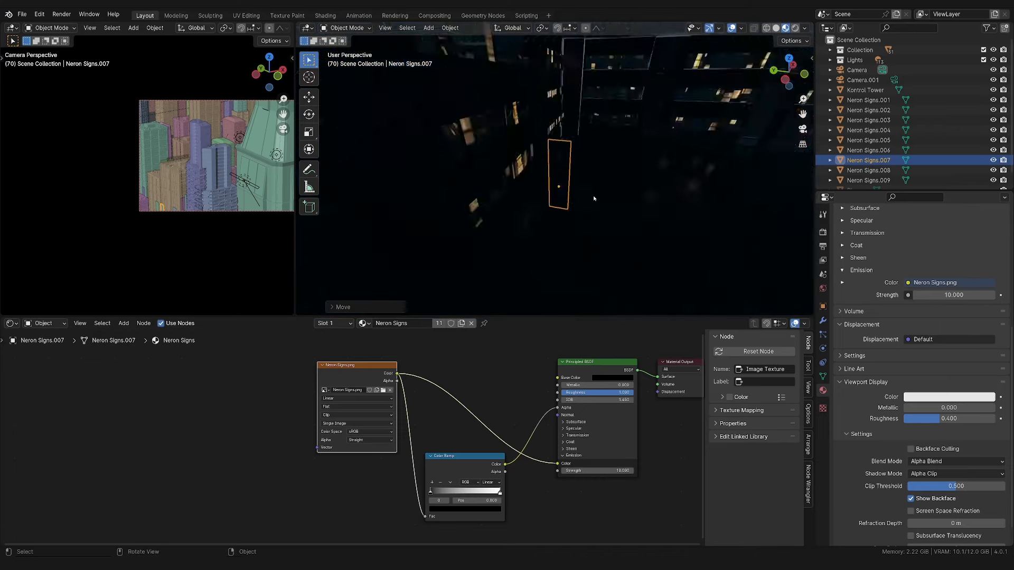
click(869, 181)
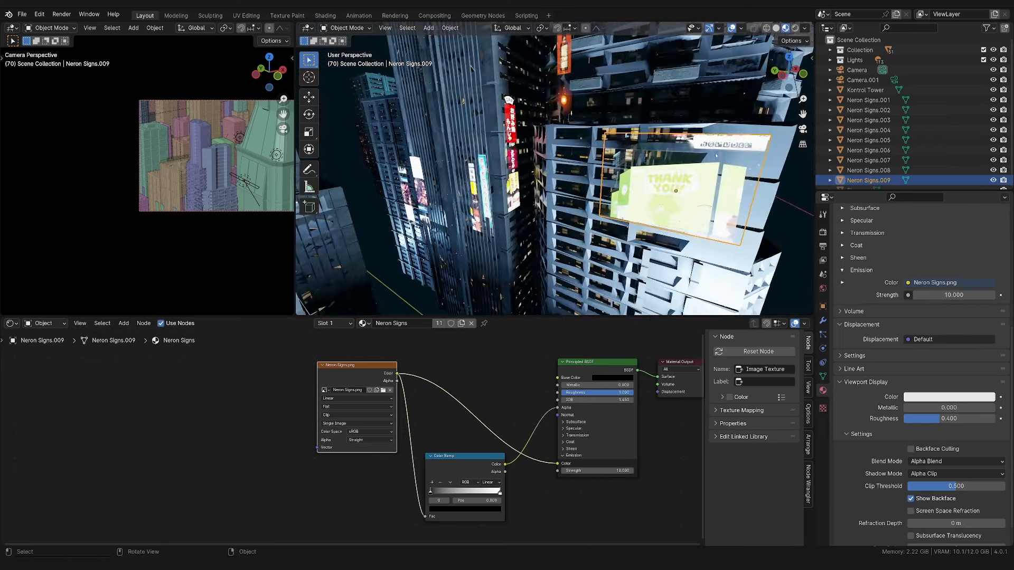
key(g)
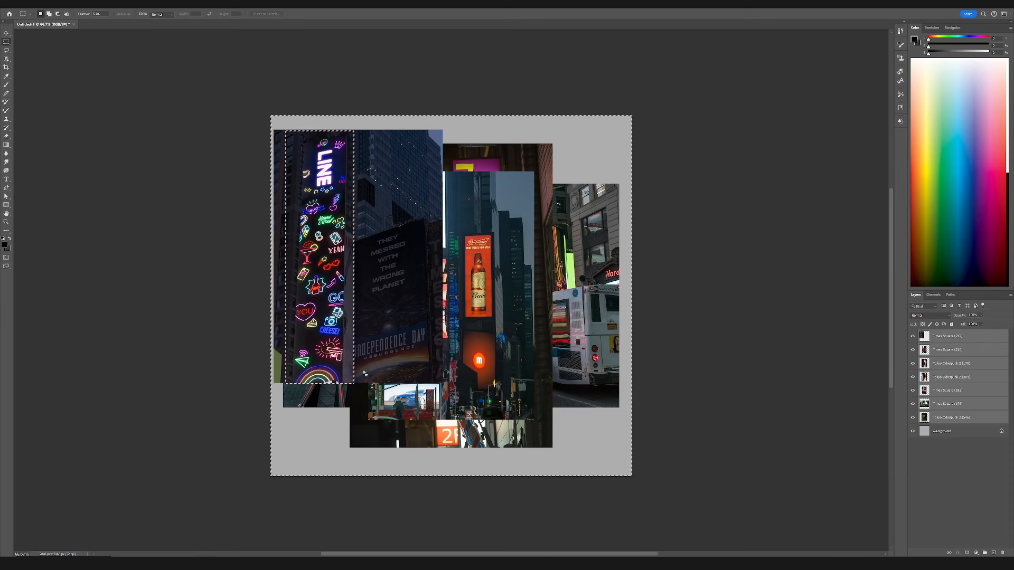
- Arrange the neon street photo layers on the Photoshop collage canvas
click(948, 336)
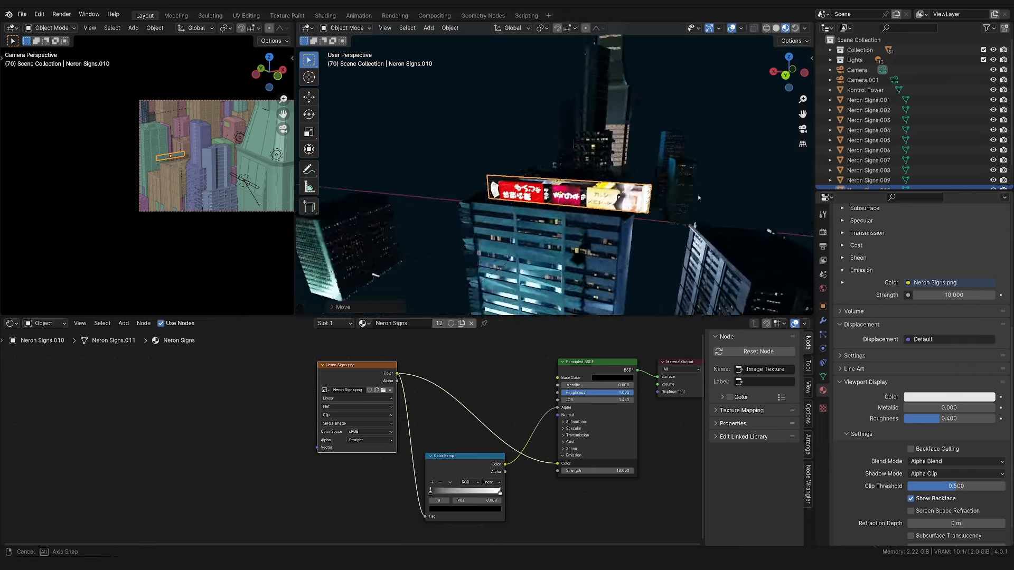
- Scale the city lights plane while wiring its image-driven transparency material
key(s)
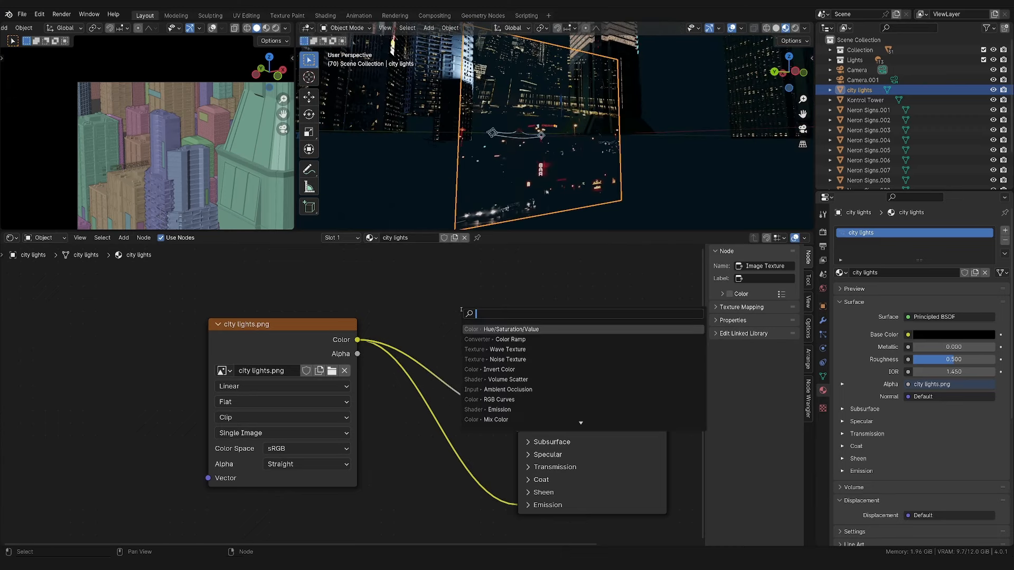
- Insert a Color Ramp into the Alpha link, then place duplicated light planes onto buildings
click(510, 339)
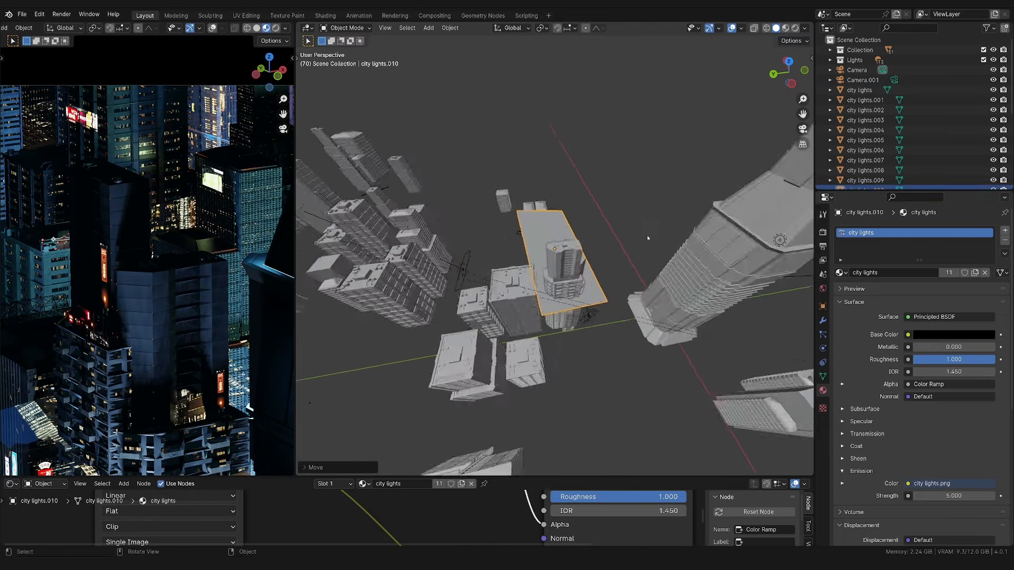
key(Tab)
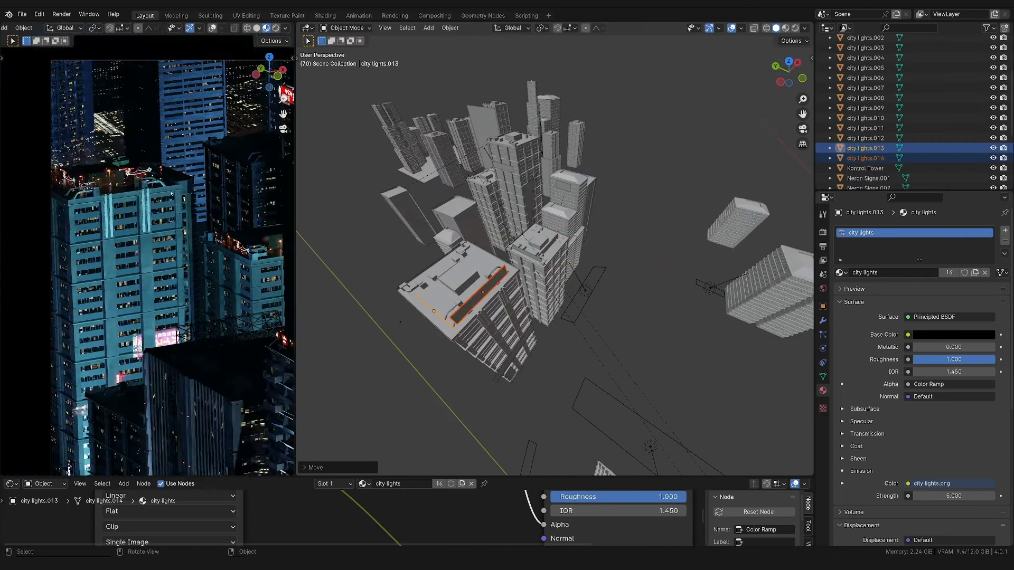
key(g)
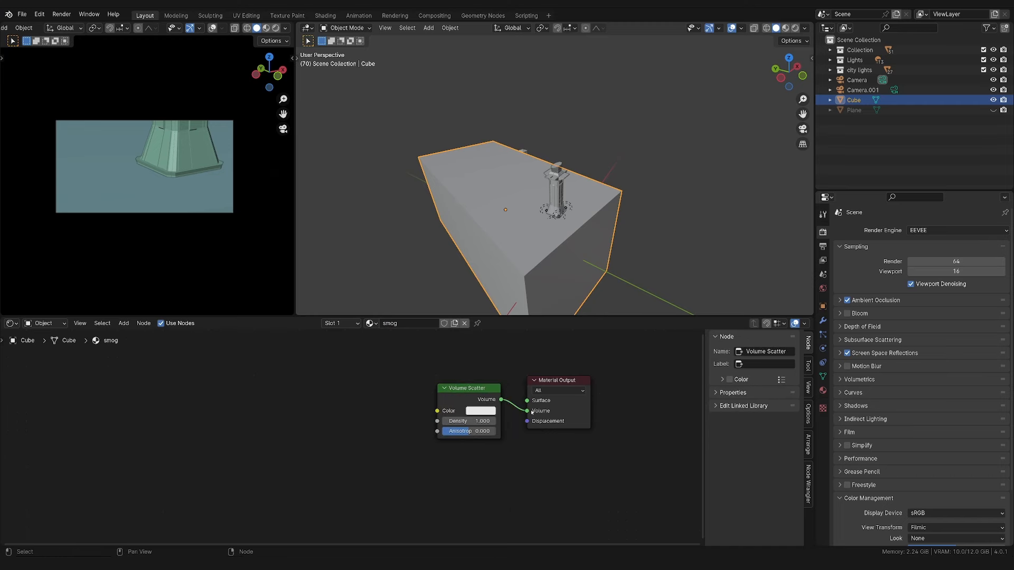
- Feed a gradient texture and Color Ramp into the Volume Scatter density and adjust its ramp stop
click(957, 230)
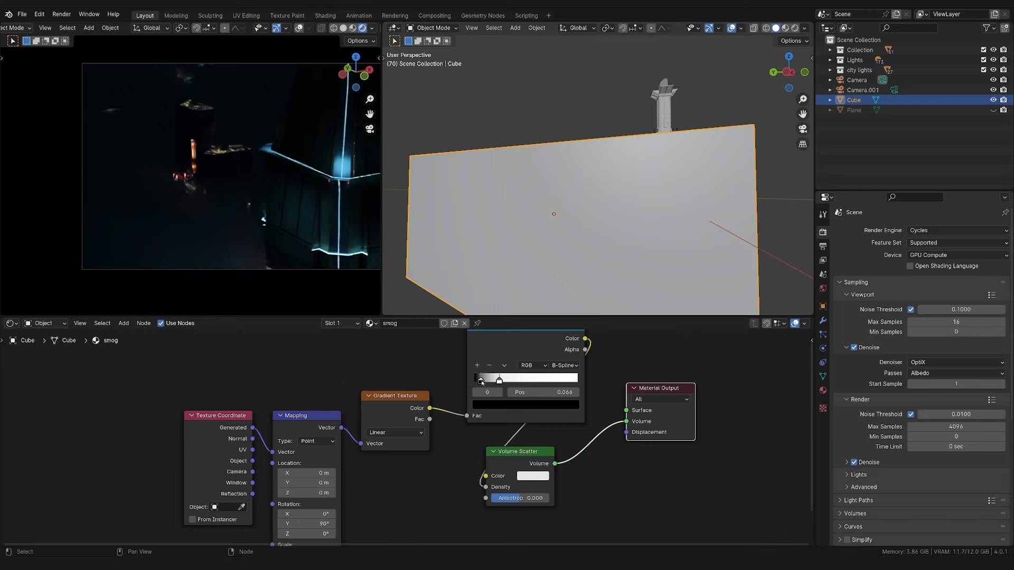
click(532, 476)
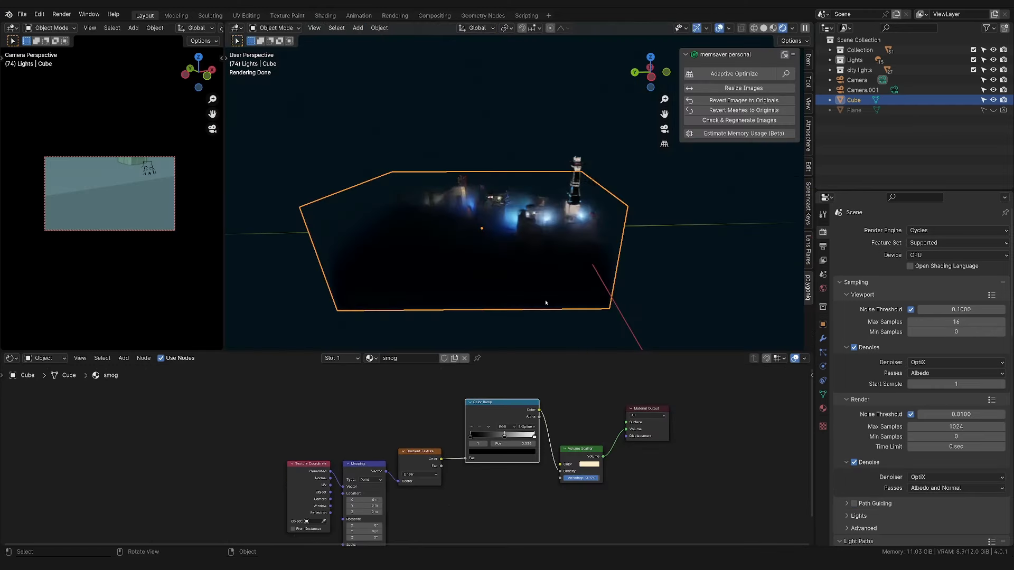
mouse_move(658, 489)
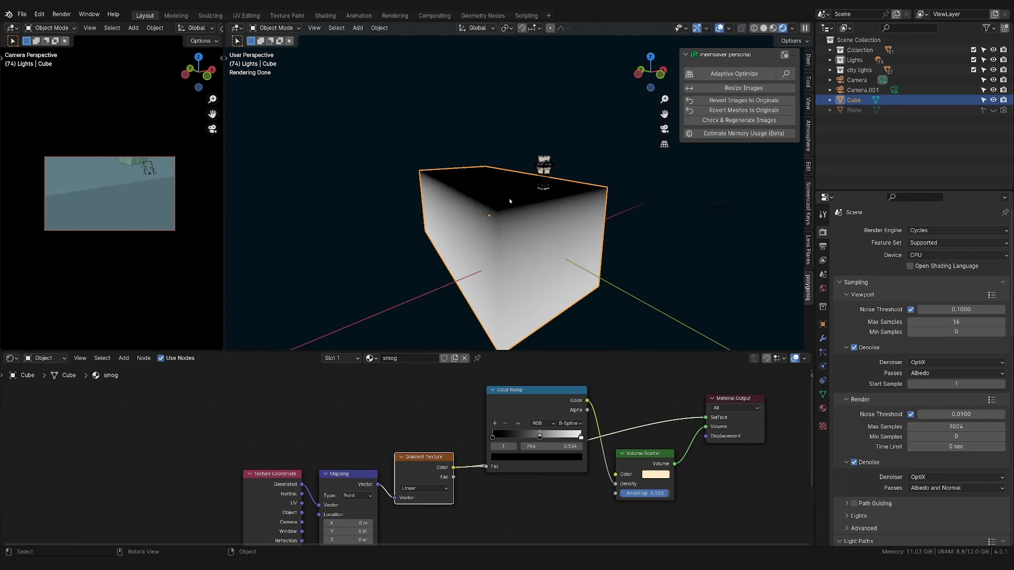
mouse_move(511, 207)
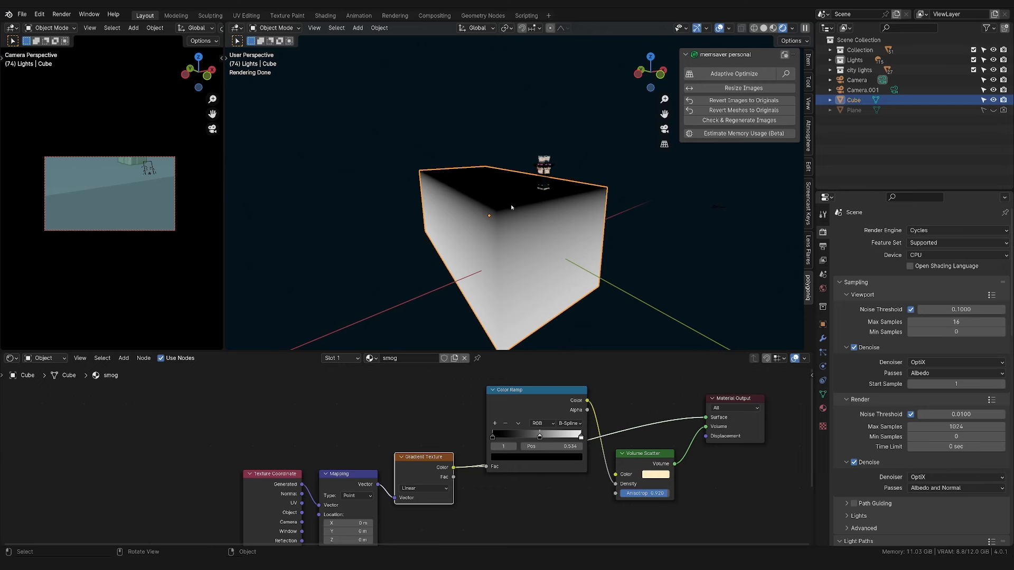
mouse_move(549, 257)
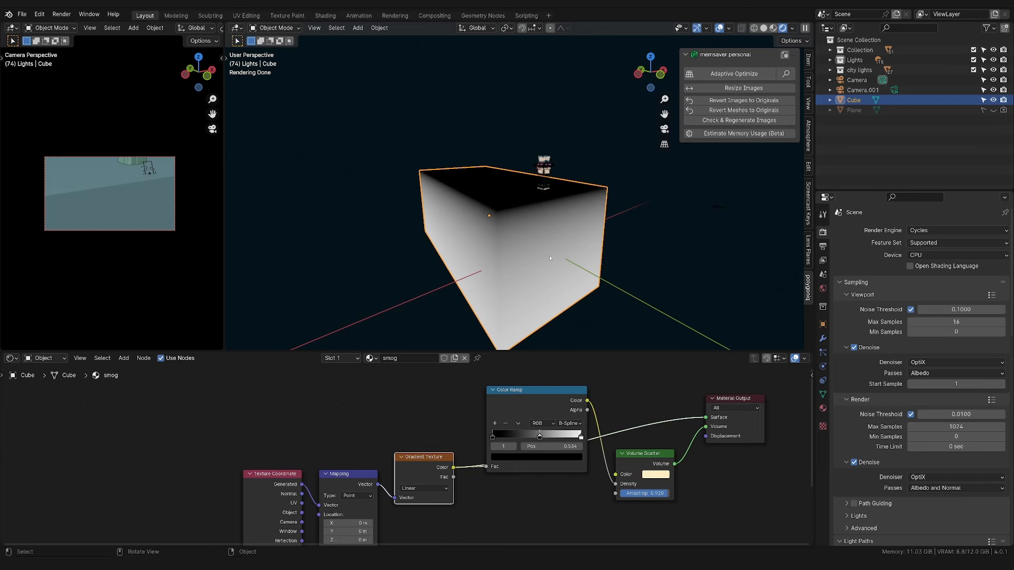
mouse_move(549, 281)
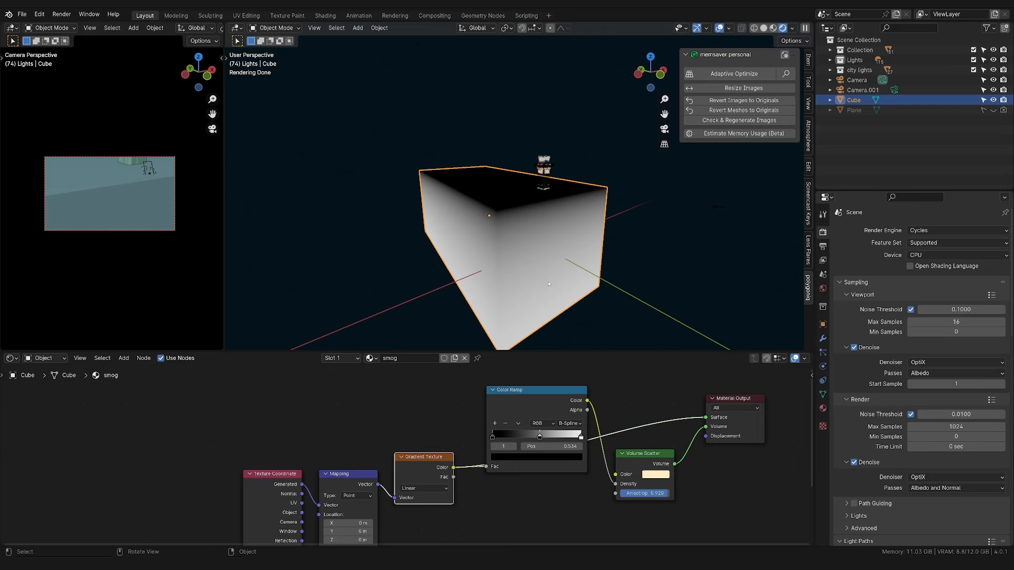
mouse_move(515, 211)
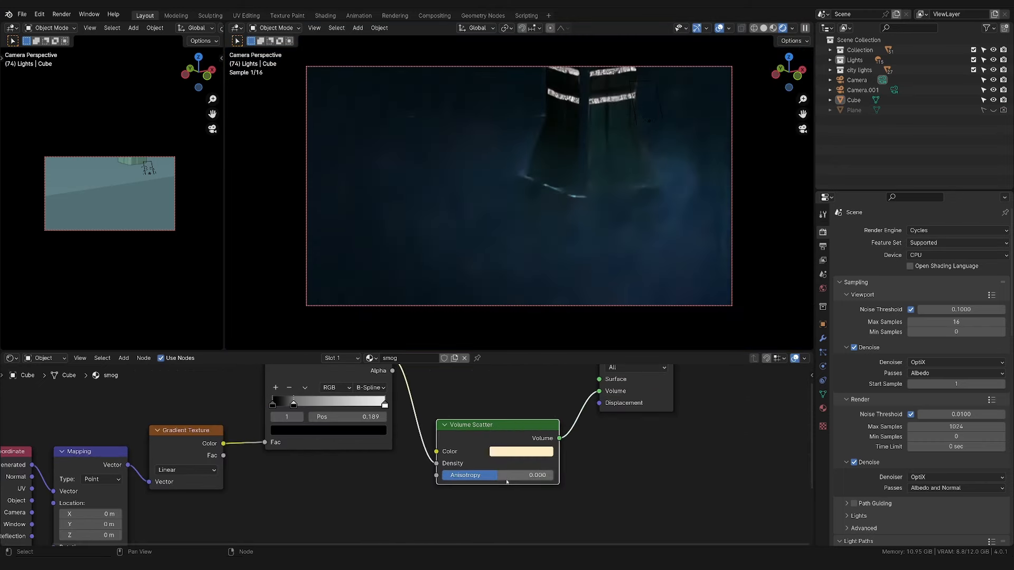
mouse_move(500, 477)
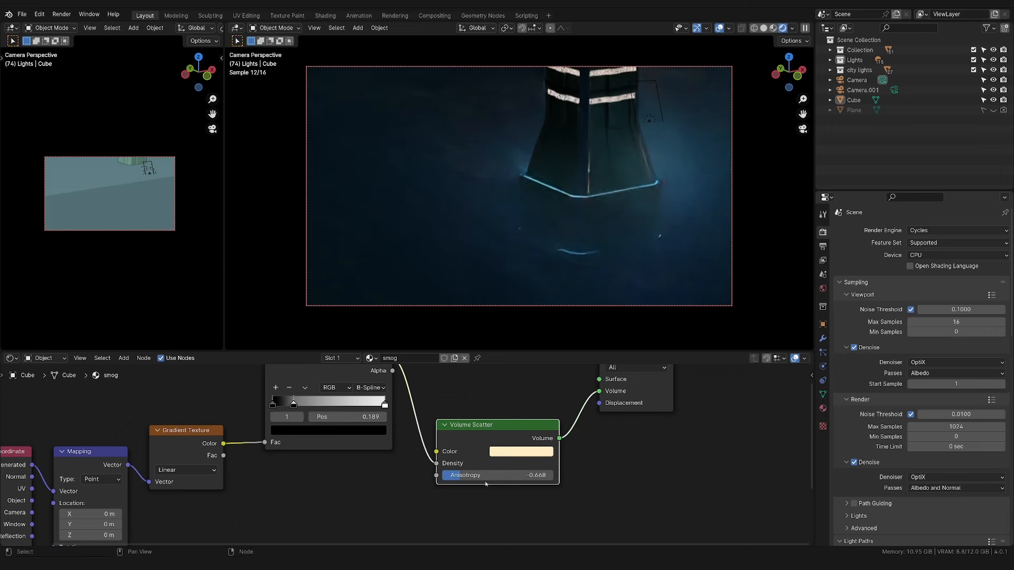
- Set the Volume Scatter anisotropy to 0.111 for the warm yellow fog
click(521, 451)
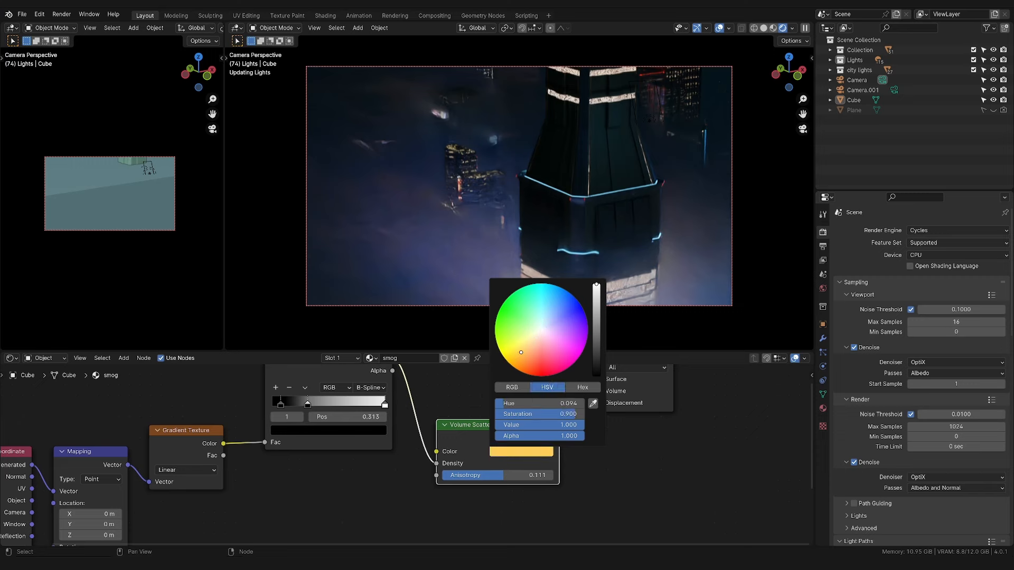
- Pick a pale blue Volume Scatter colour, then bring up the finished city lights scene
click(533, 206)
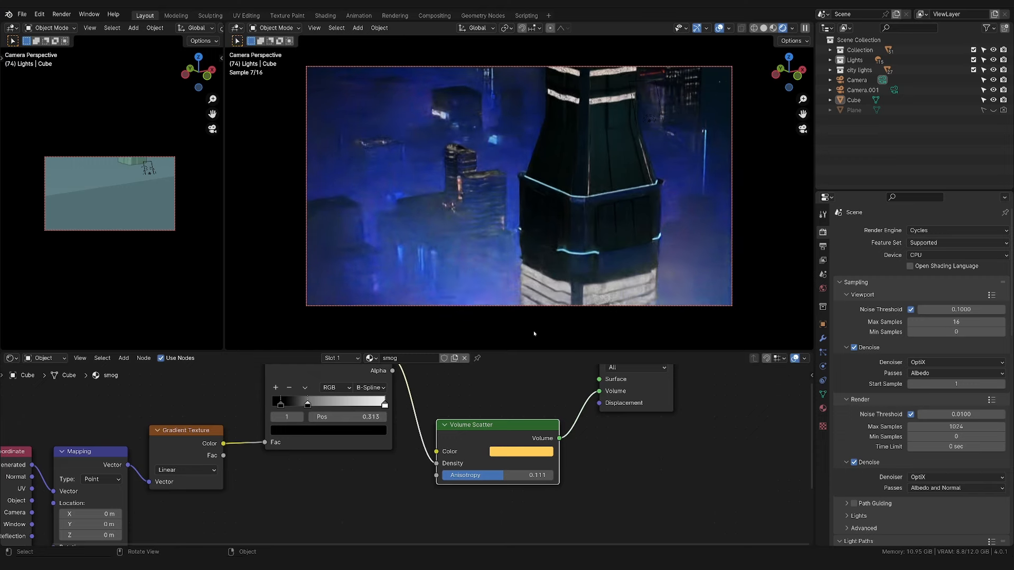
click(522, 451)
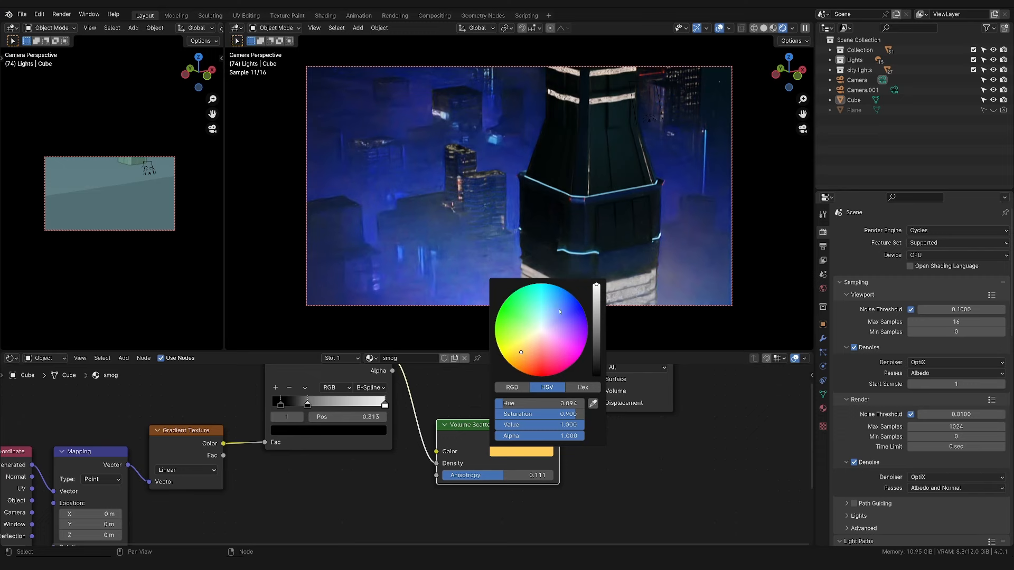
click(554, 308)
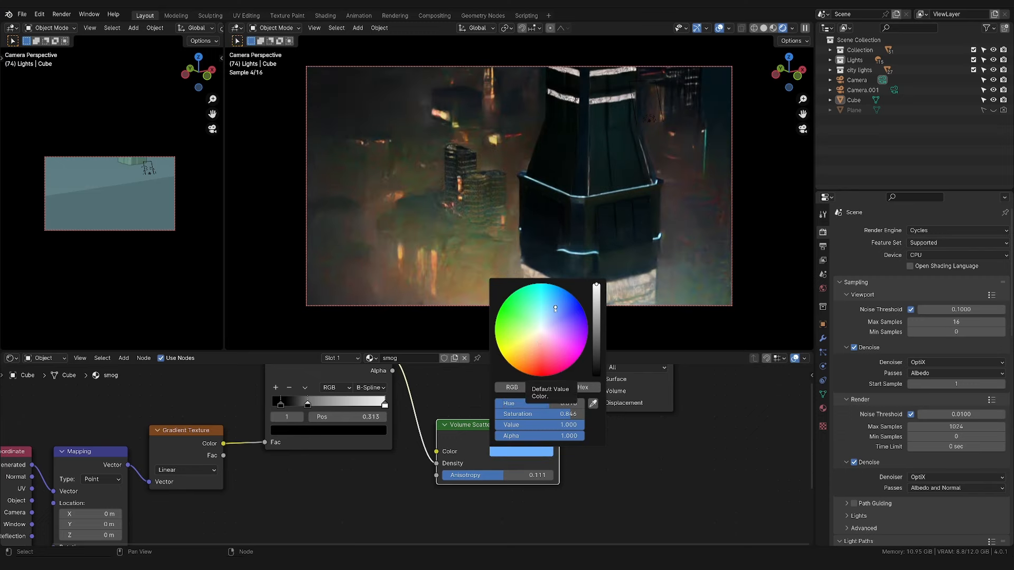
click(645, 503)
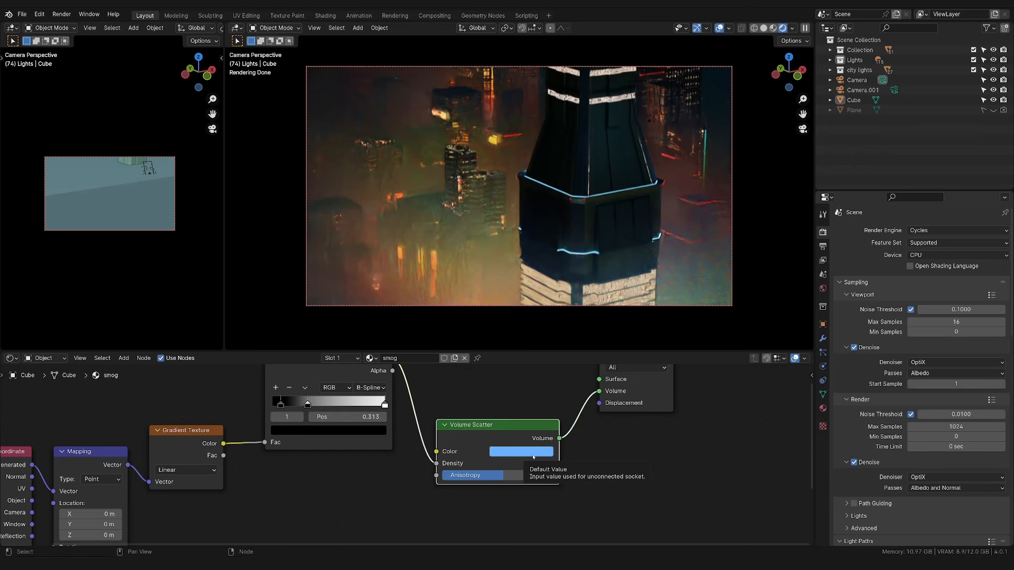
click(497, 475)
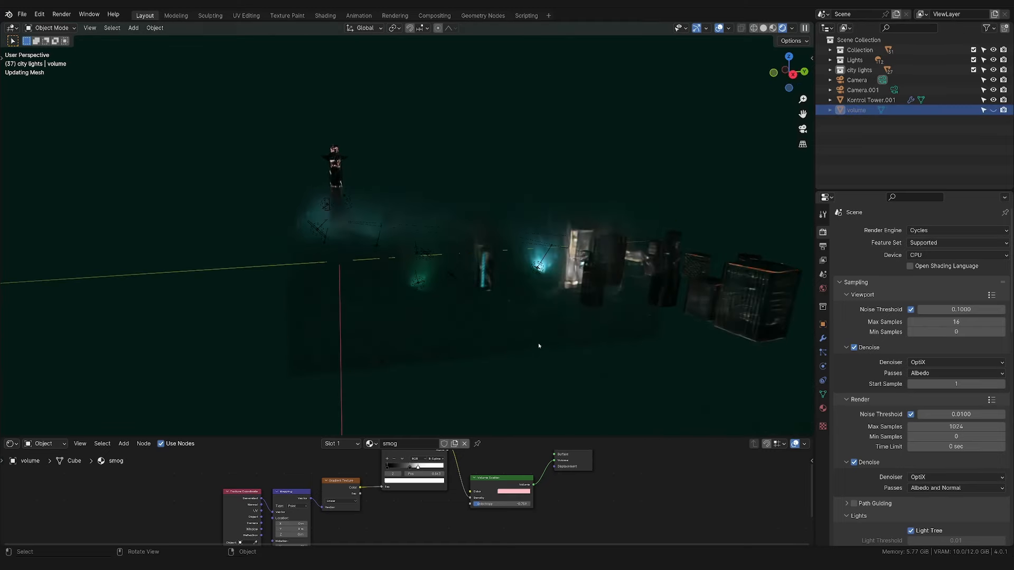
- Look through the tower Camera, then through Camera.001's 125 mm building close-up
click(863, 90)
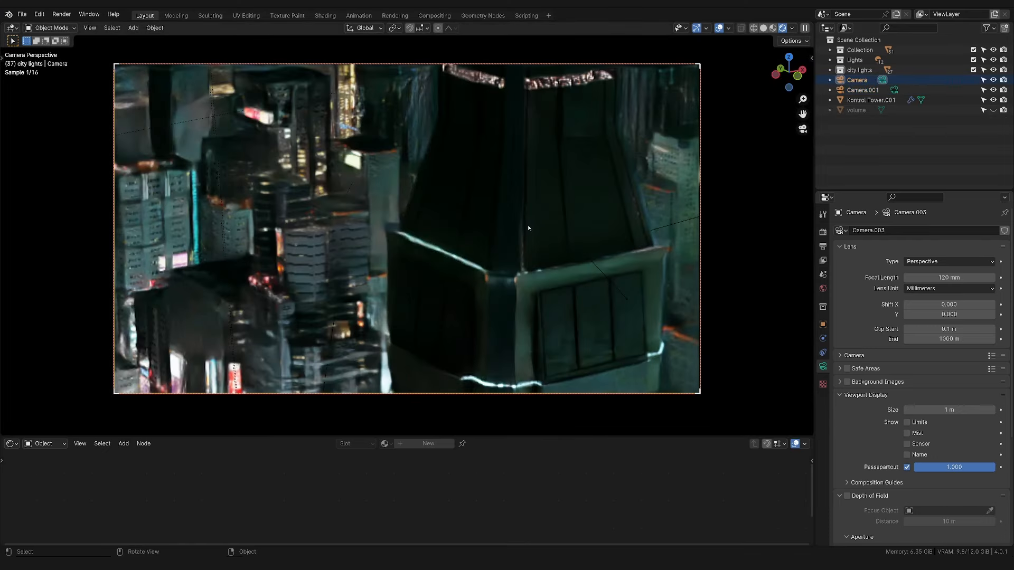
click(862, 90)
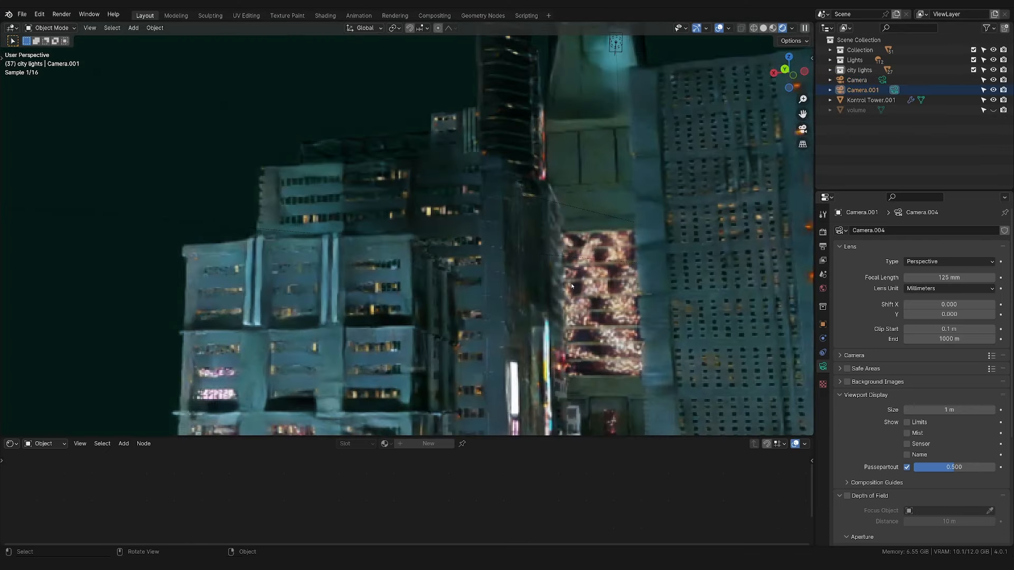